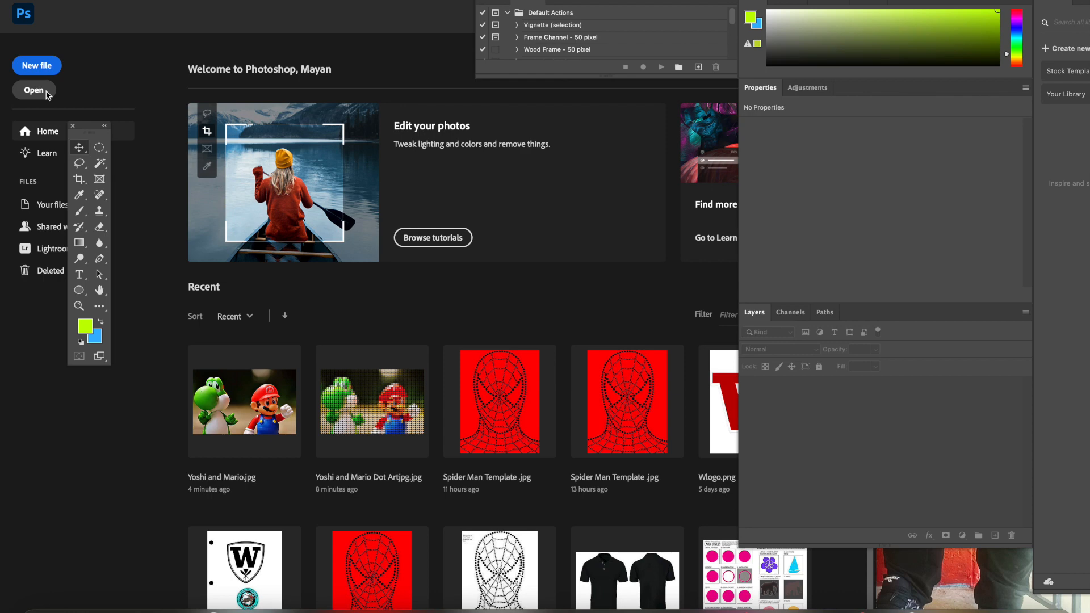
Open Yoshi and Mario.jpg from the Desktop via the Home screen
{"action": "left_click", "coordinate": [33, 90]}
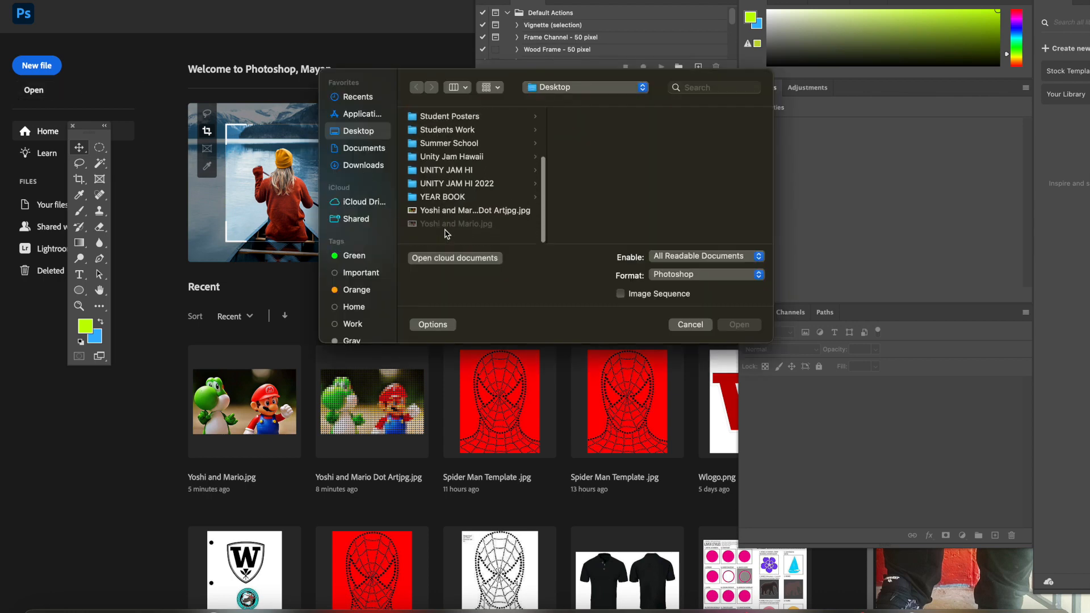
{"action": "left_click", "coordinate": [456, 223]}
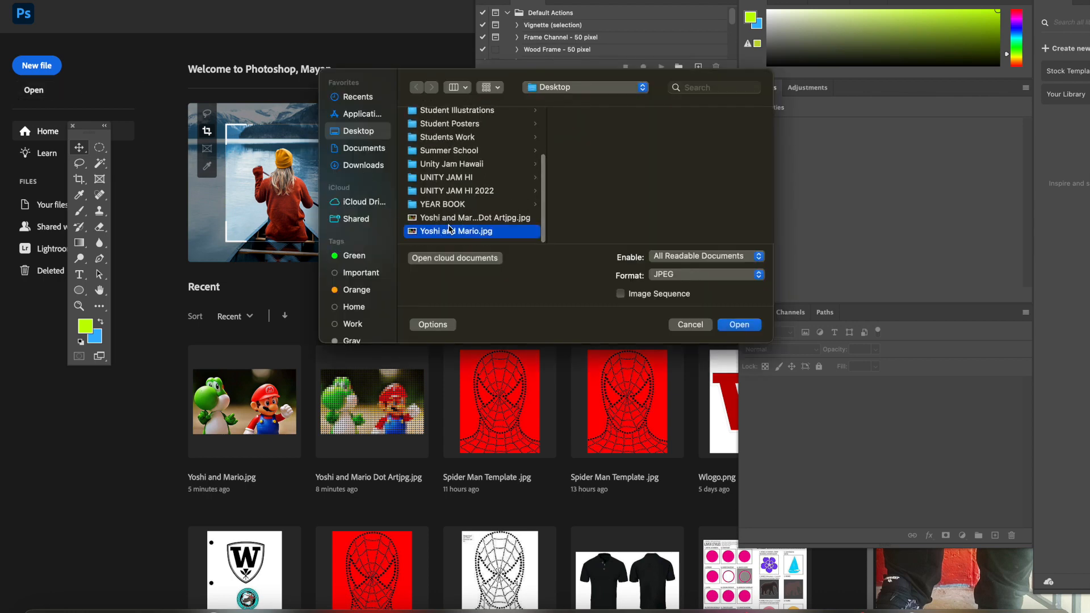
{"action": "left_click", "coordinate": [690, 325]}
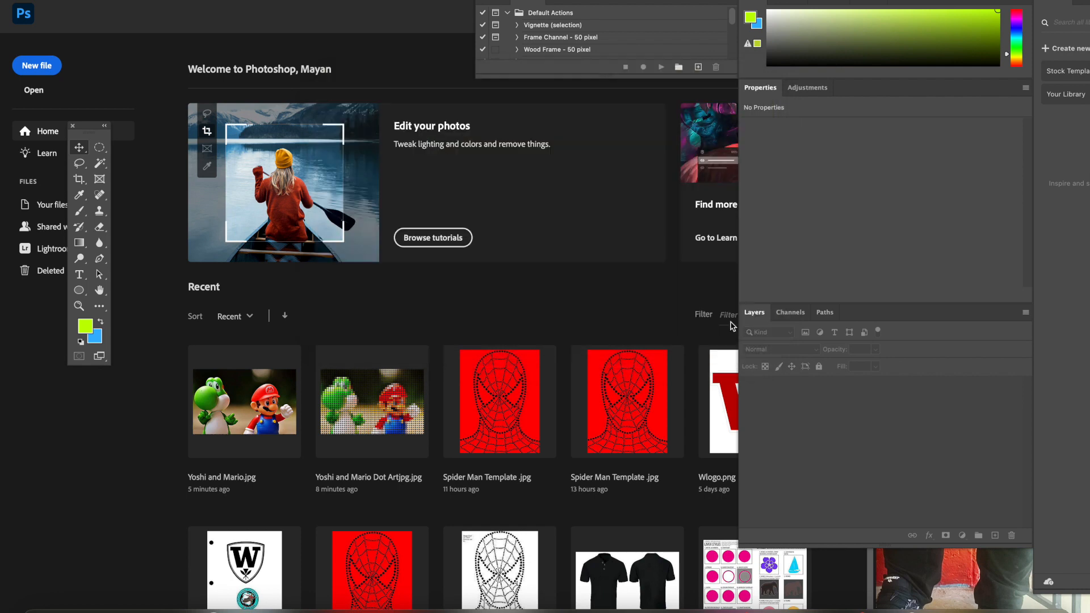
Convert the Background layer into an editable layer named 'Yoshi & Mario'
{"action": "double_click", "coordinate": [244, 402]}
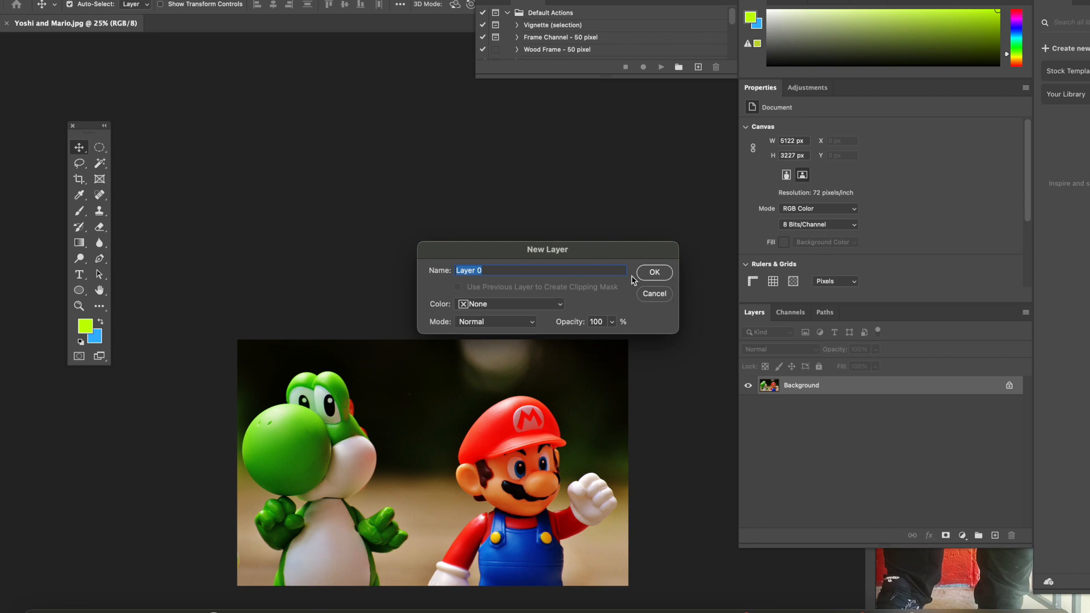
{"action": "mouse_move", "coordinate": [596, 271]}
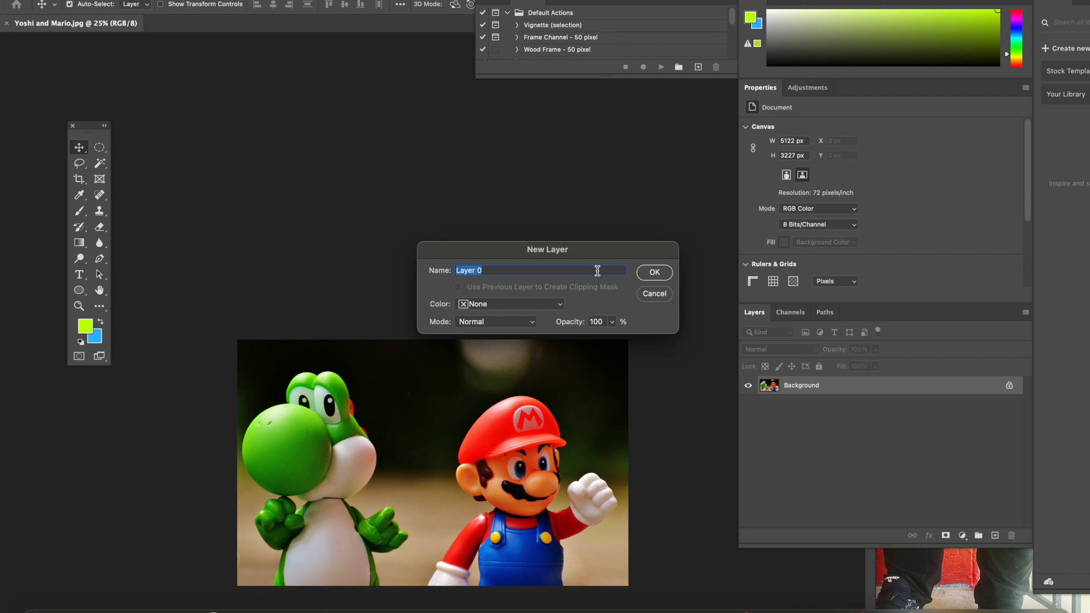
{"action": "type", "text": "Y"}
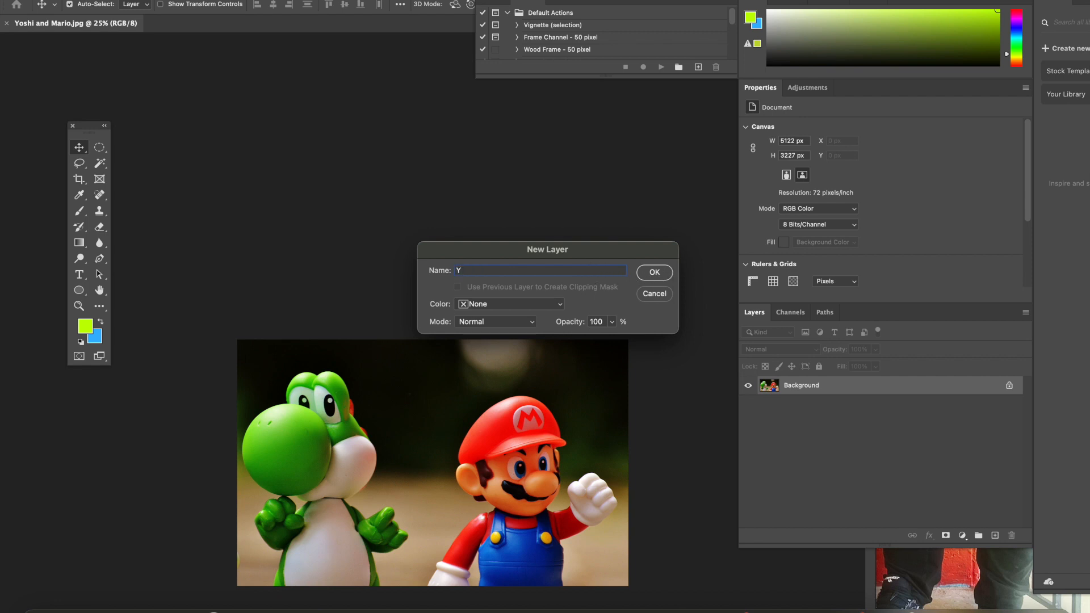
{"action": "type", "text": "oshi &"}
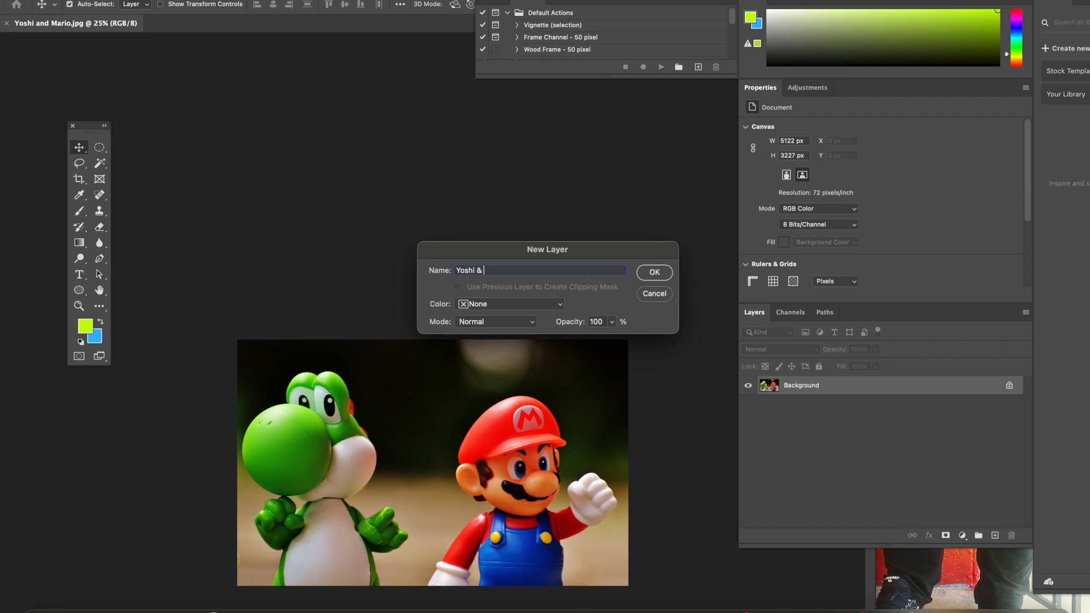
{"action": "type", "text": "Mario"}
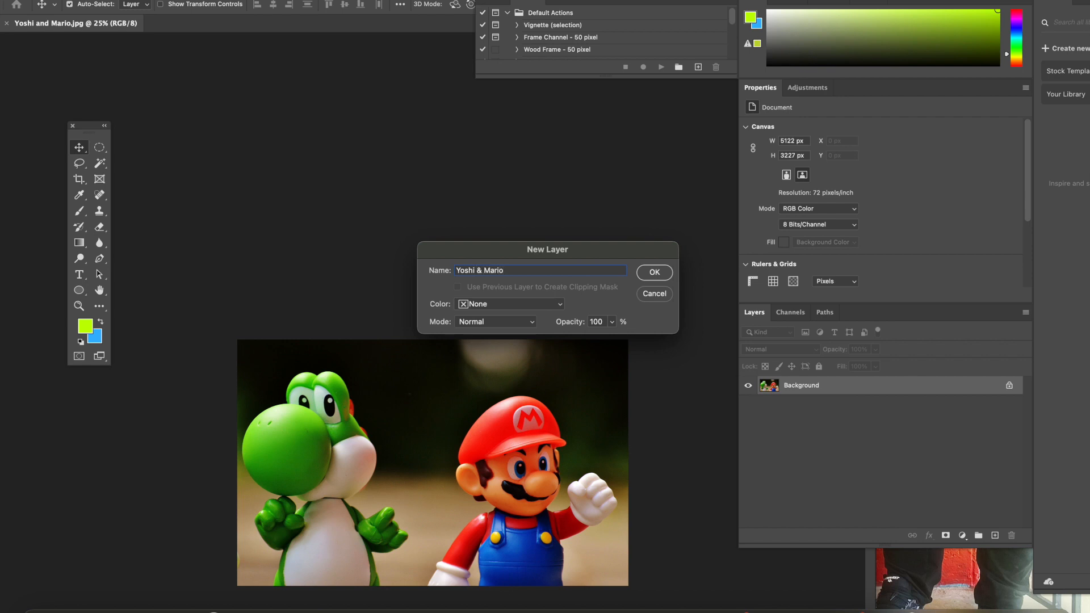
{"action": "left_click", "coordinate": [653, 272]}
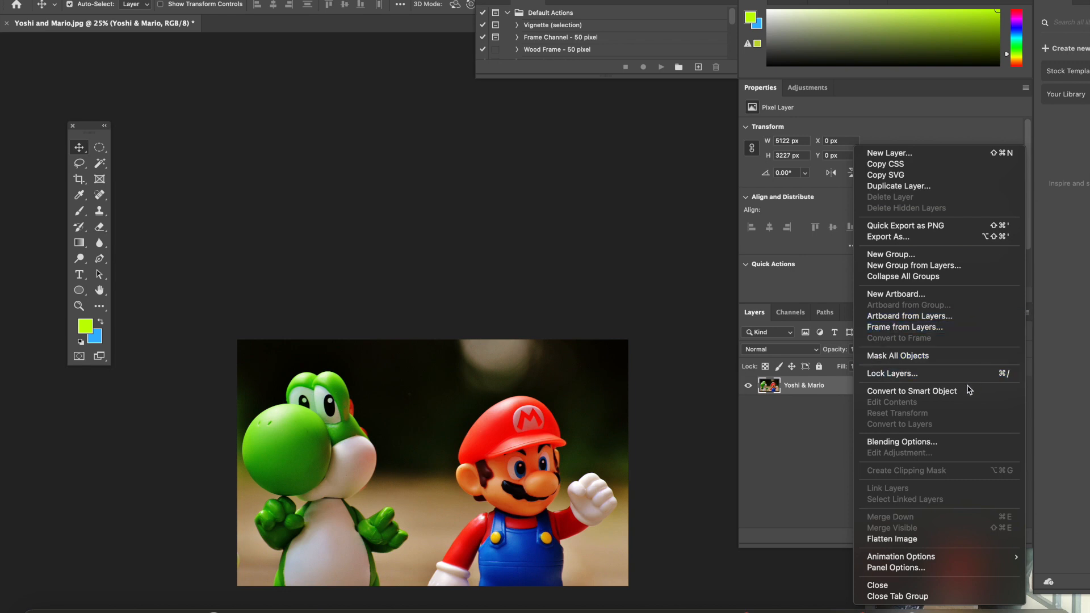
Make Yoshi & Mario a smart object and add a black #000000 Solid Color fill layer
{"action": "left_click", "coordinate": [912, 391]}
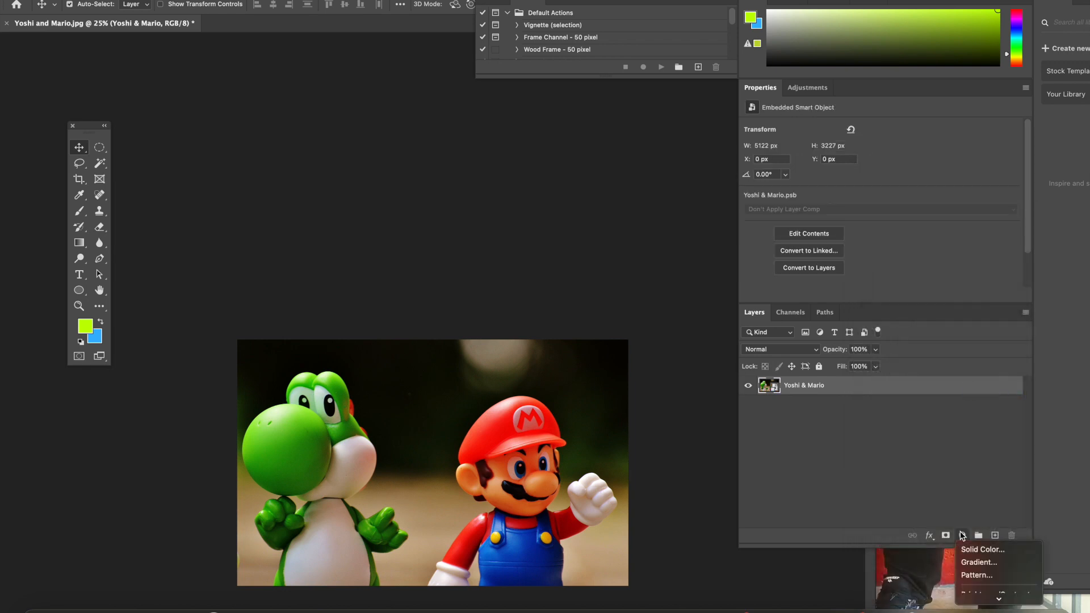
{"action": "mouse_move", "coordinate": [978, 562]}
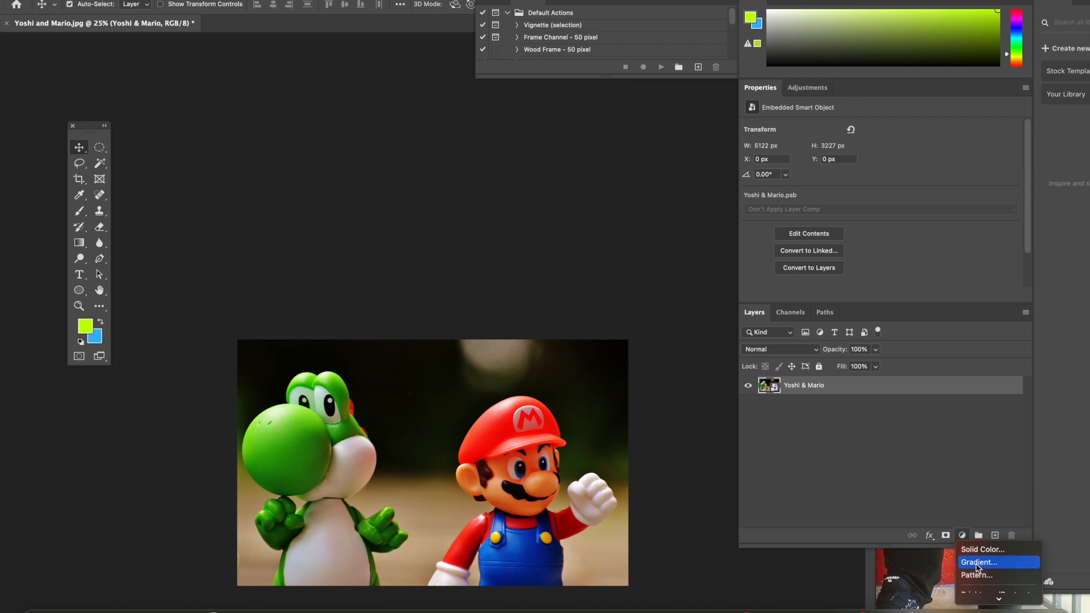
{"action": "left_click", "coordinate": [982, 549]}
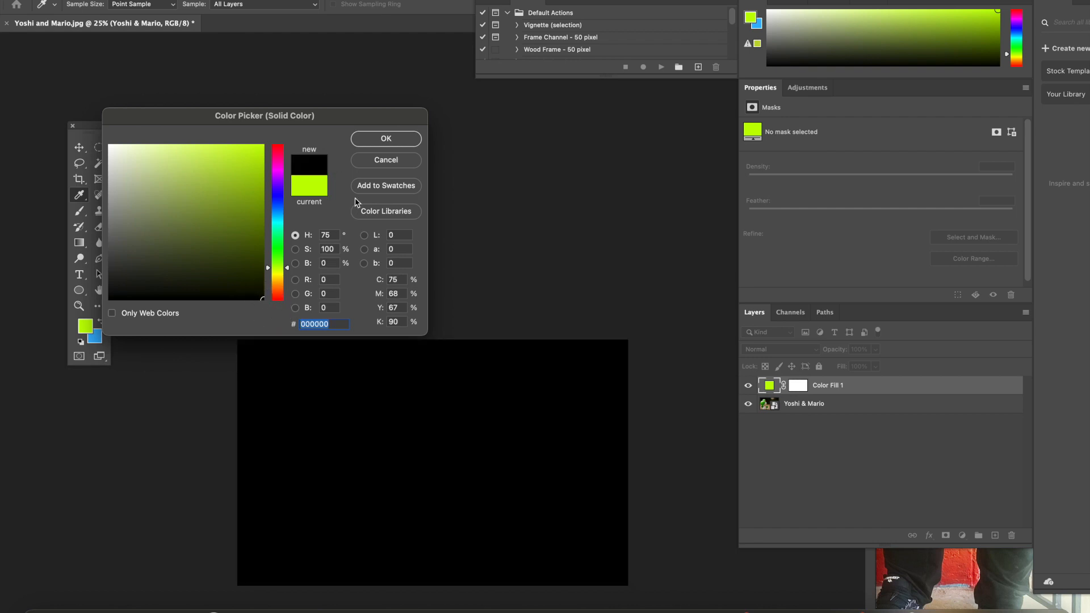
{"action": "left_click", "coordinate": [386, 139]}
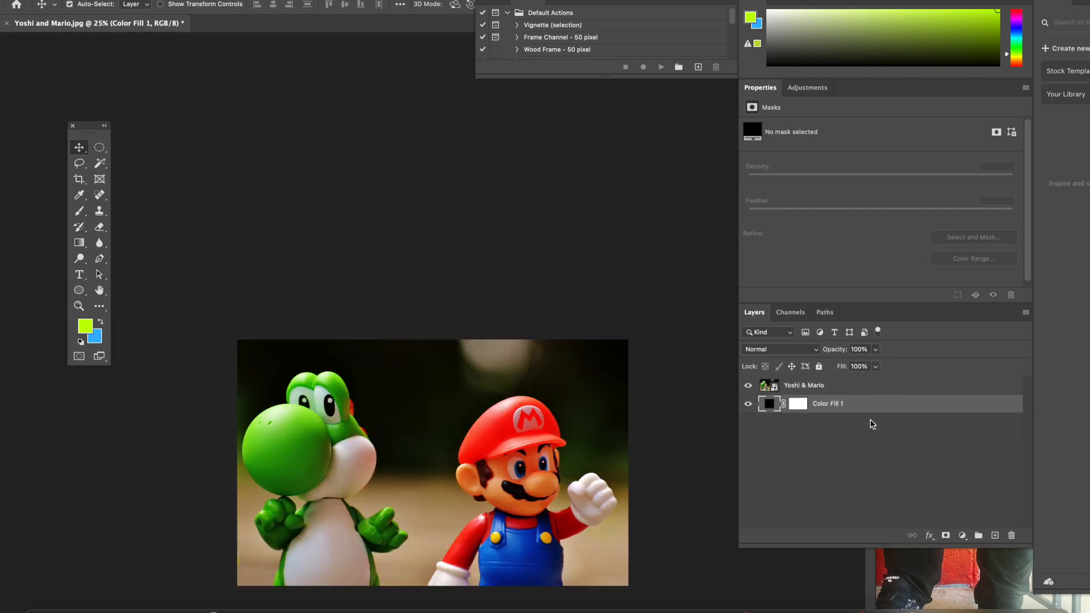
{"action": "left_click", "coordinate": [804, 385]}
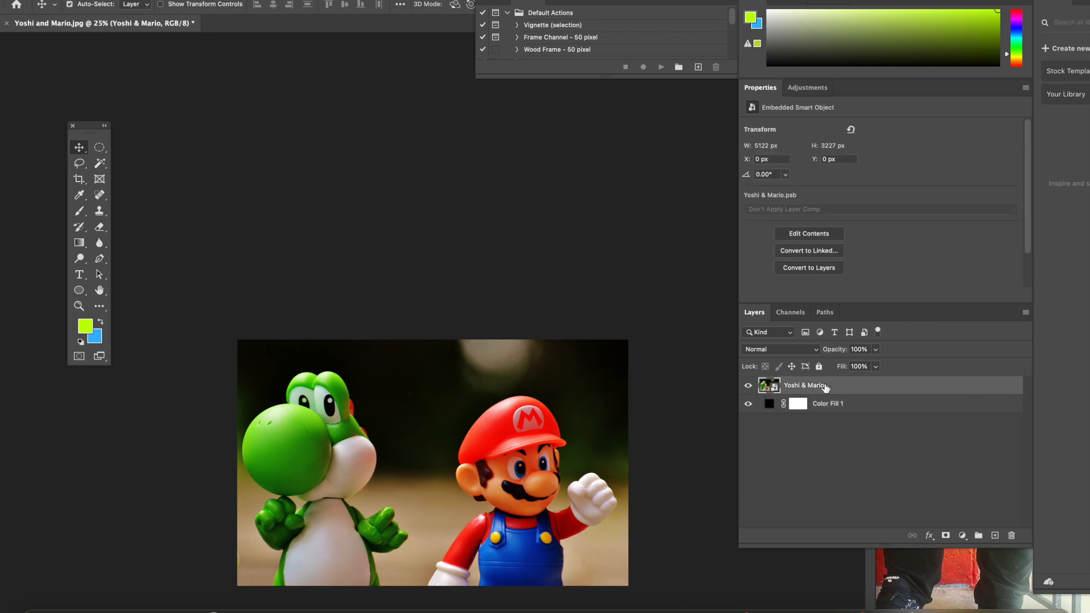
{"action": "mouse_move", "coordinate": [823, 385]}
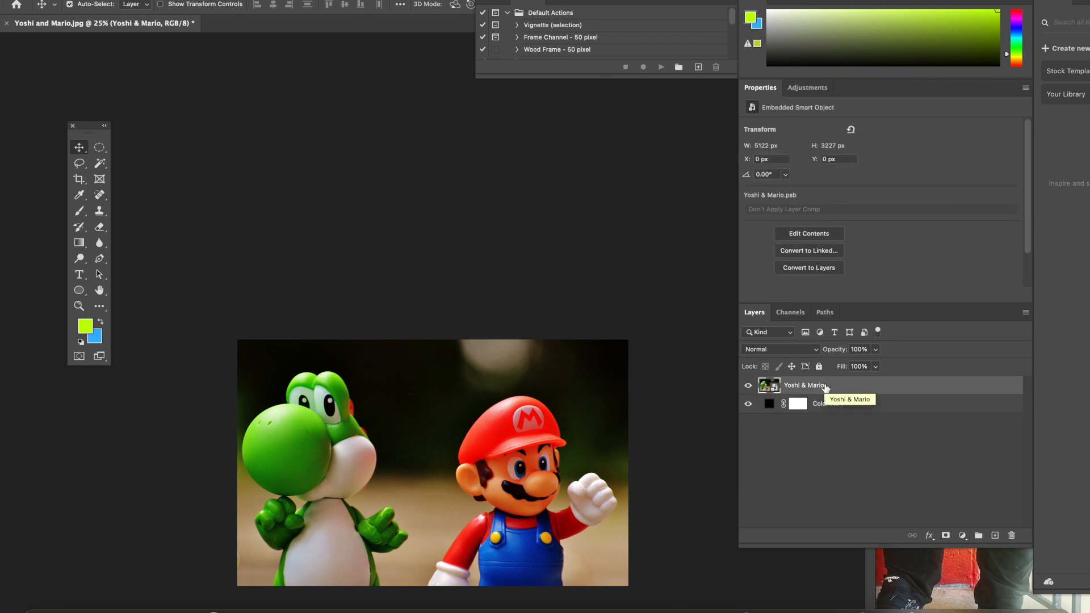
Apply a Pixelate > Mosaic filter with cell size 50 to the Yoshi & Mario smart object
{"action": "left_click", "coordinate": [320, 3]}
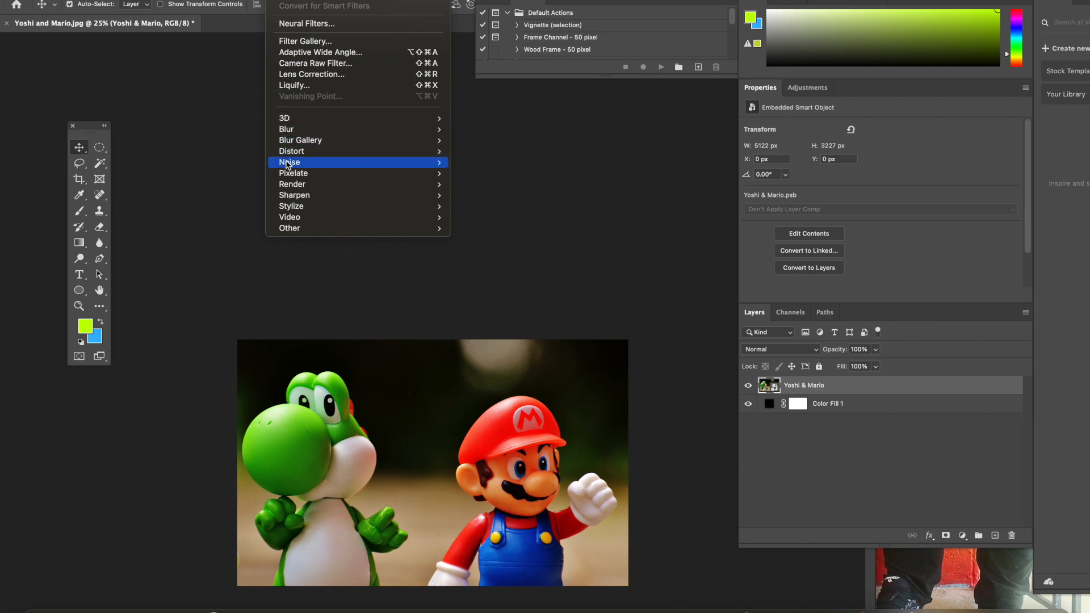
{"action": "mouse_move", "coordinate": [293, 173]}
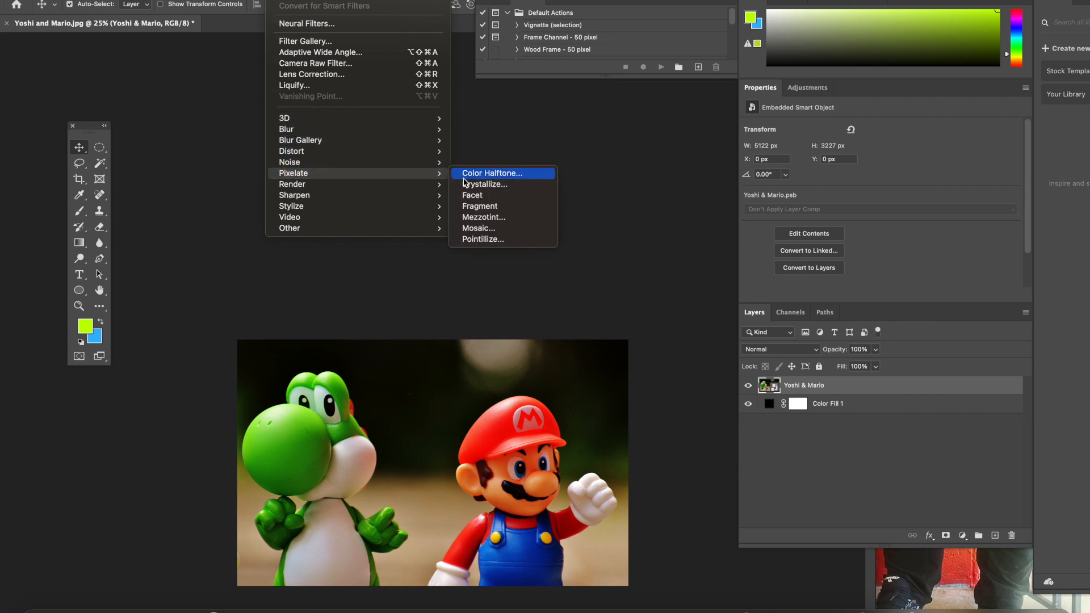
{"action": "mouse_move", "coordinate": [478, 228]}
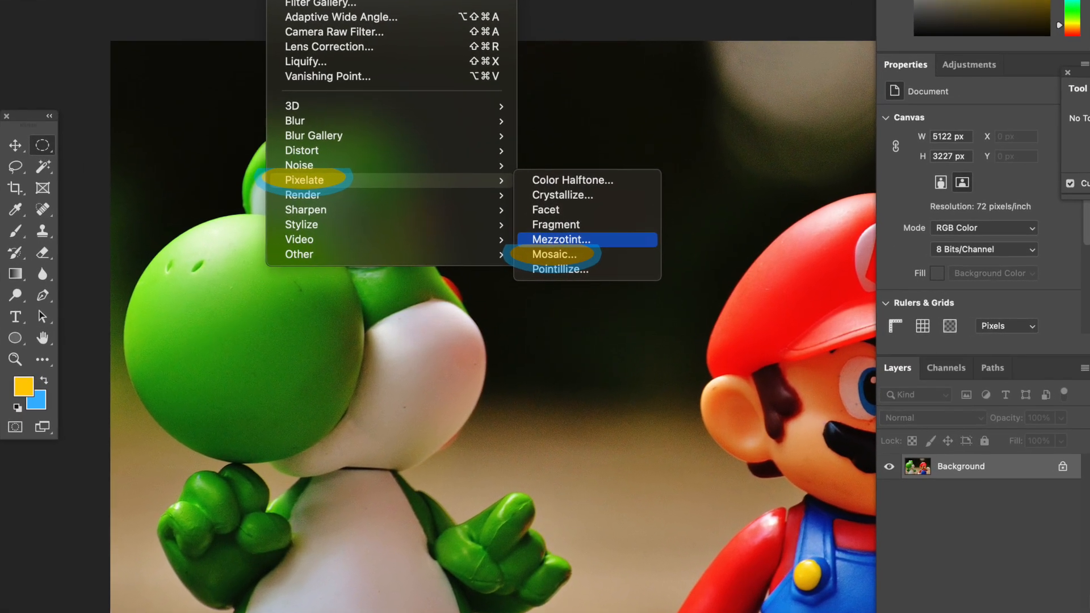
{"action": "left_click", "coordinate": [554, 254]}
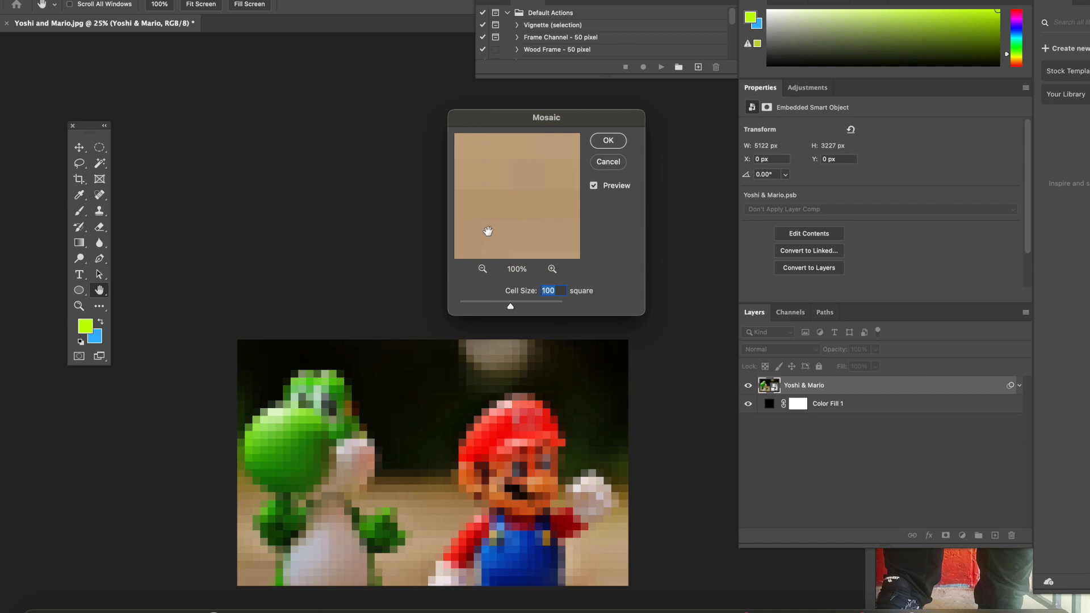
{"action": "mouse_move", "coordinate": [510, 306]}
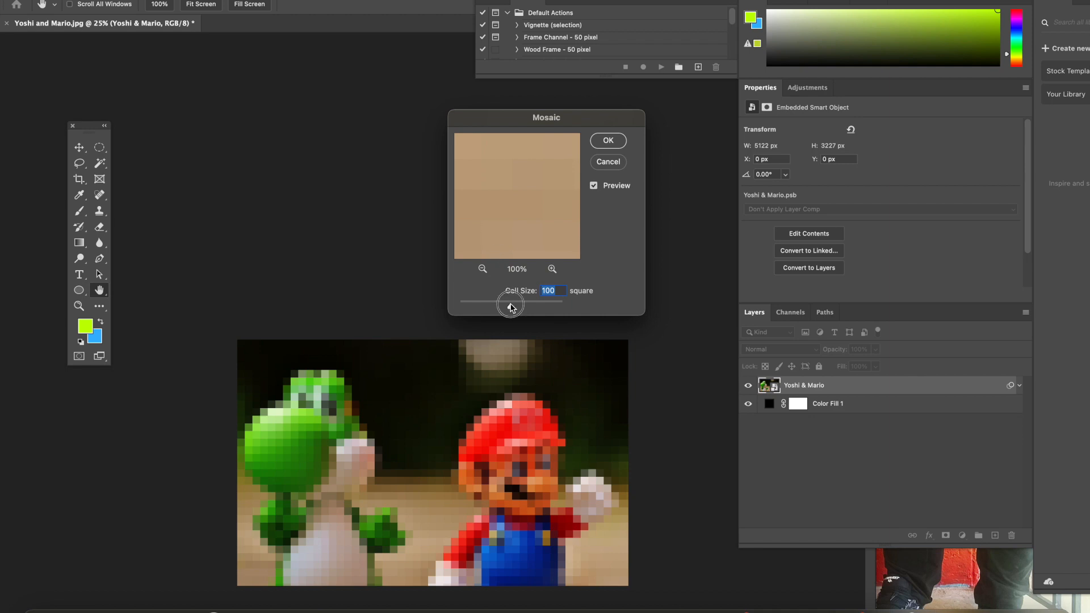
{"action": "left_click_drag", "start_coordinate": [511, 300], "coordinate": [483, 300]}
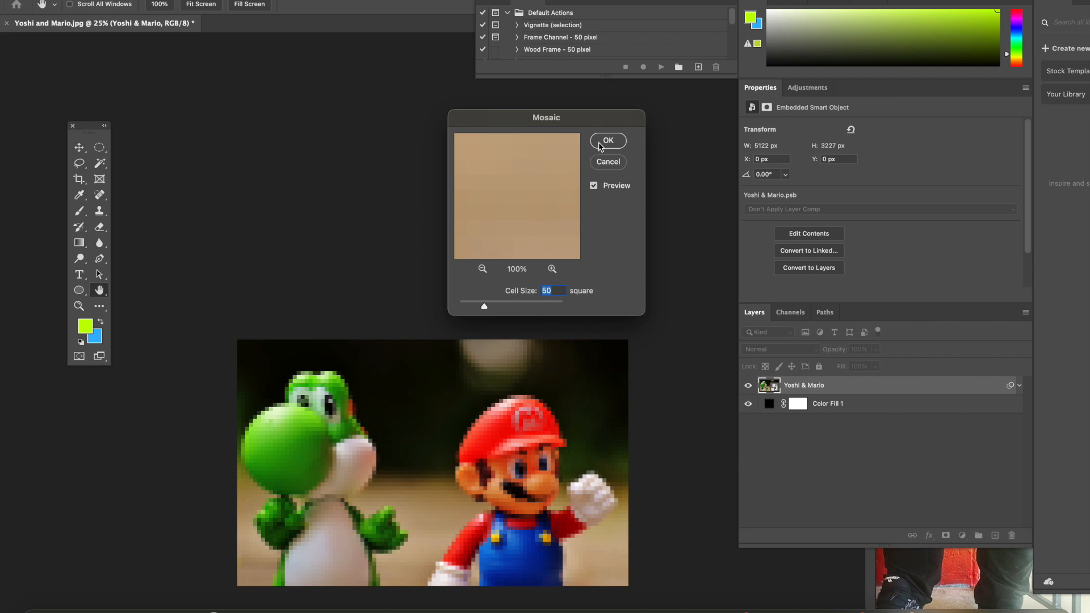
{"action": "left_click", "coordinate": [607, 140]}
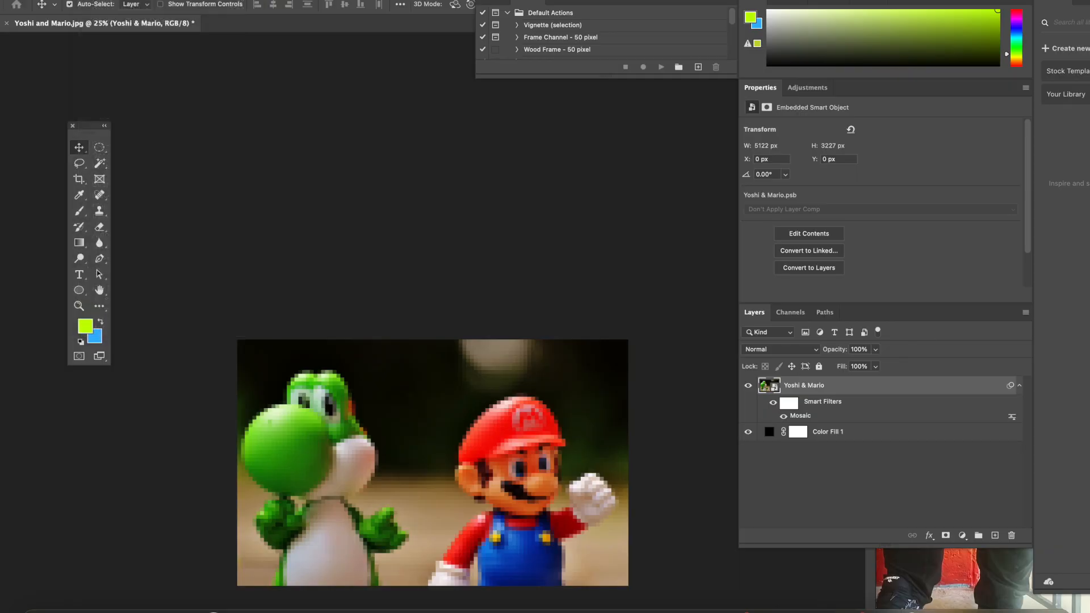
Create a new white document with width and height of 50 pixels
{"action": "key", "text": "cmd+n"}
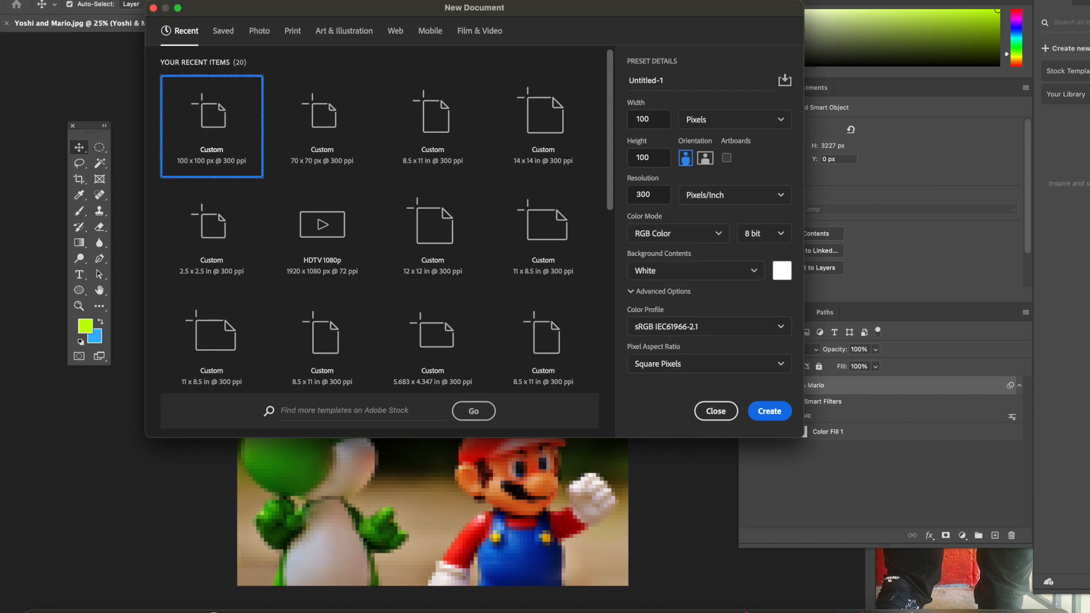
{"action": "mouse_move", "coordinate": [637, 57]}
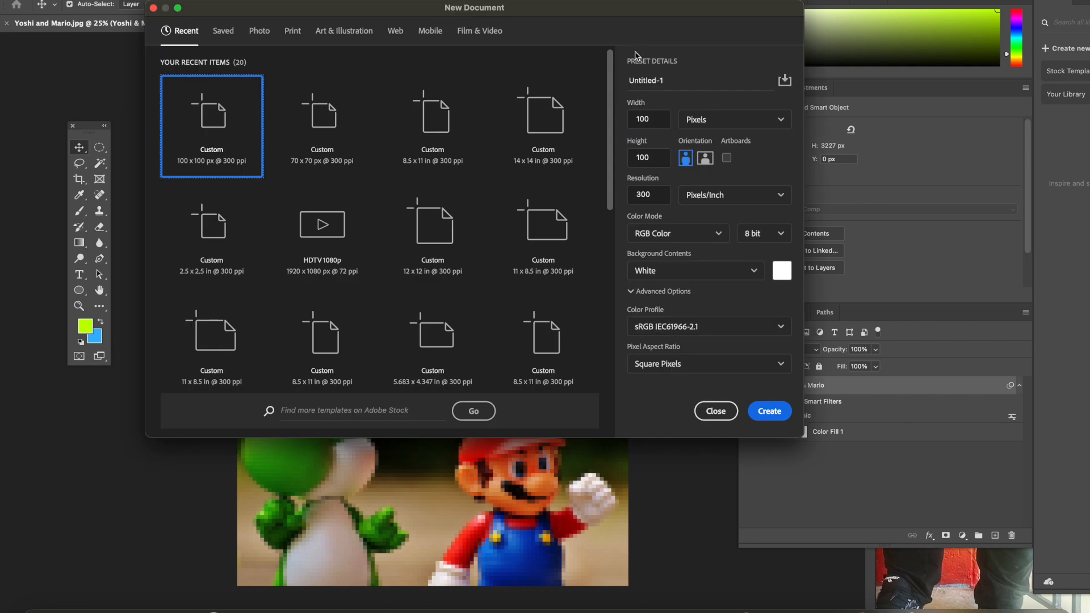
{"action": "left_click", "coordinate": [647, 119]}
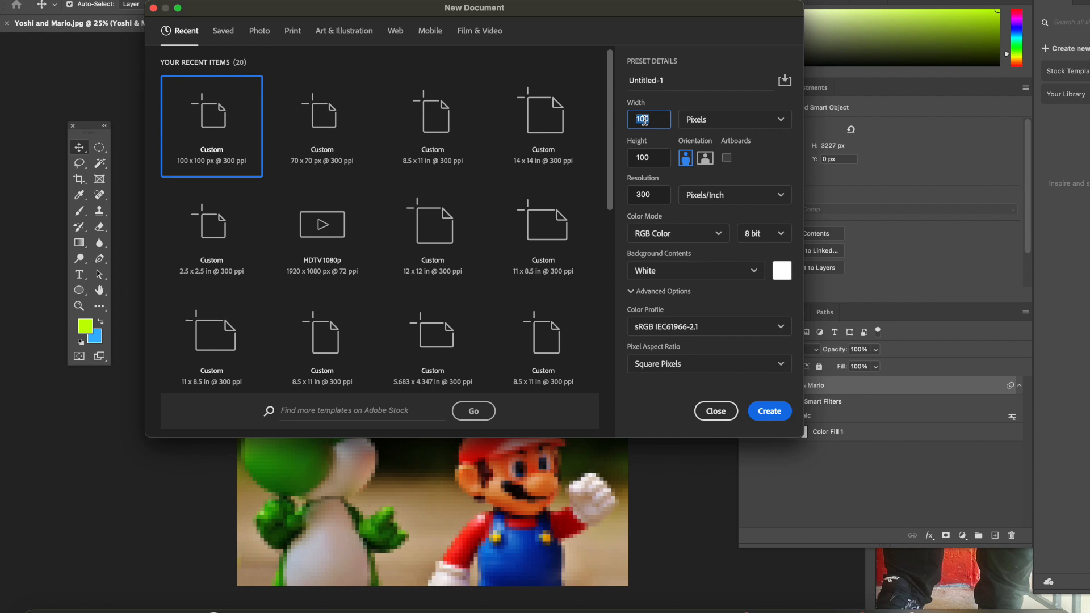
{"action": "type", "text": "50"}
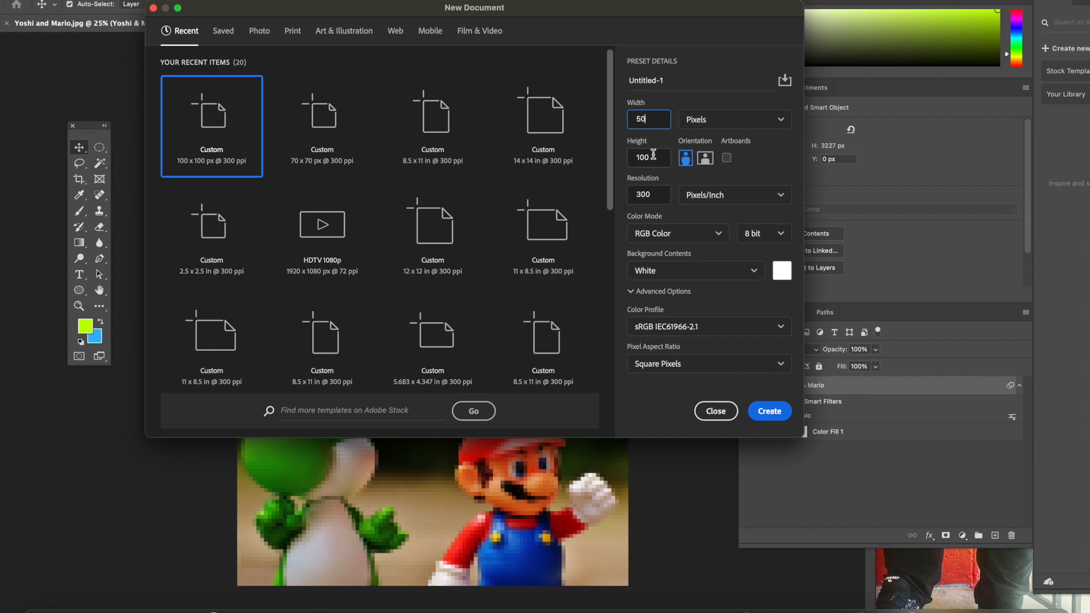
{"action": "type", "text": "50"}
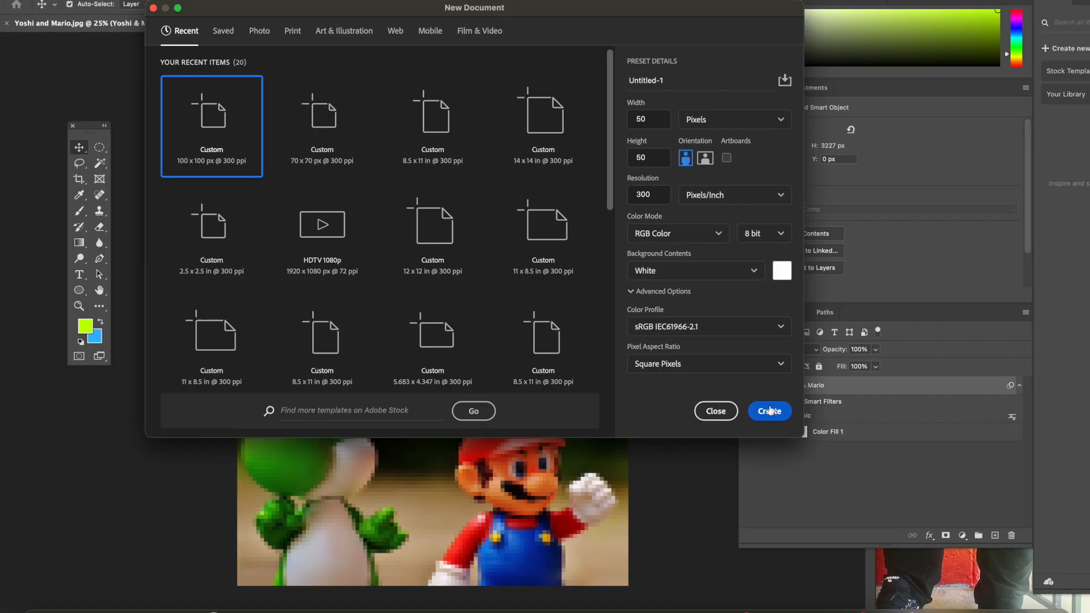
{"action": "left_click", "coordinate": [769, 411]}
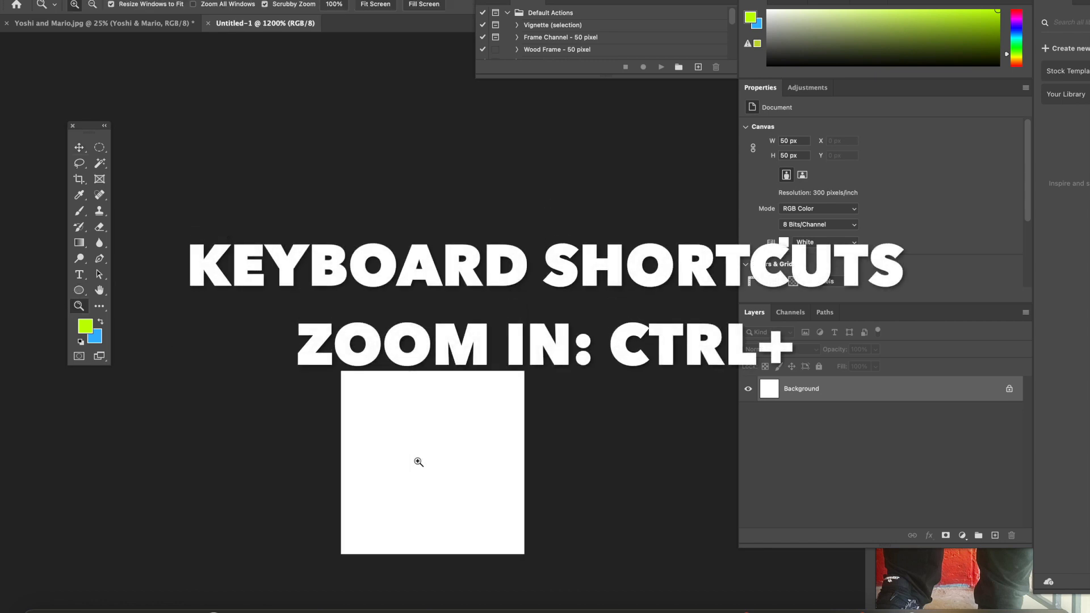
{"action": "key", "text": "ctrl+plus"}
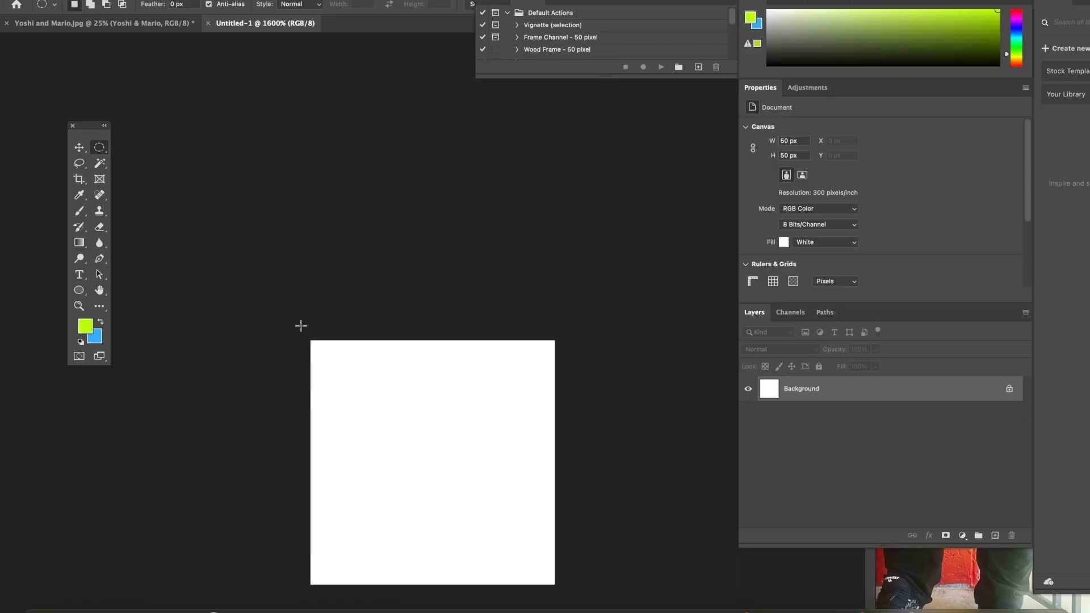
{"action": "mouse_move", "coordinate": [314, 345]}
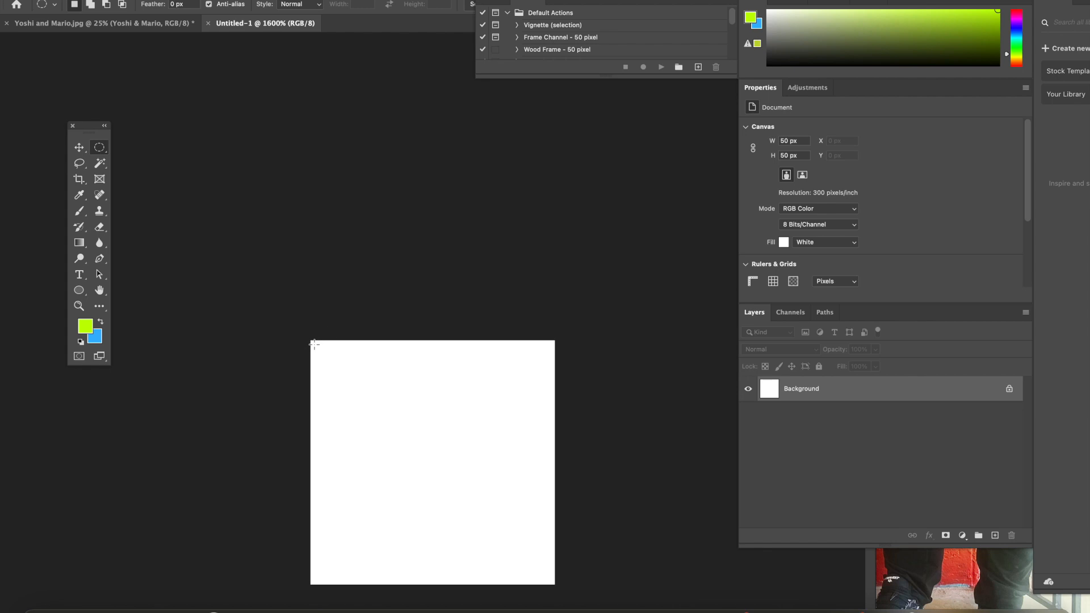
Draw a canvas-sized elliptical selection on Untitled-1 and fill it with Black
{"action": "left_click_drag", "start_coordinate": [313, 344], "coordinate": [443, 474]}
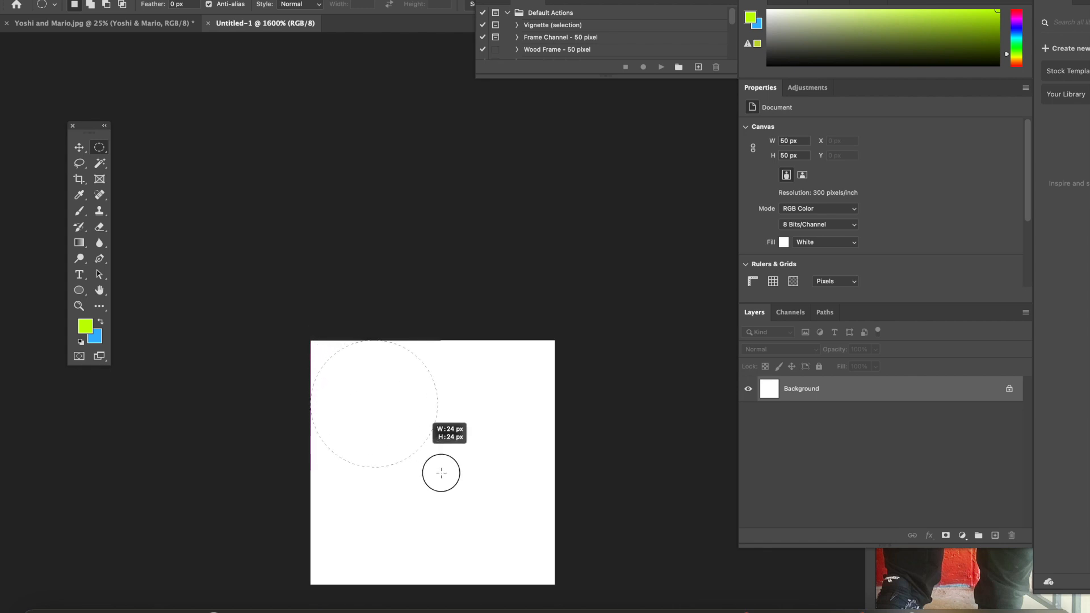
{"action": "left_click_drag", "start_coordinate": [441, 473], "coordinate": [539, 584]}
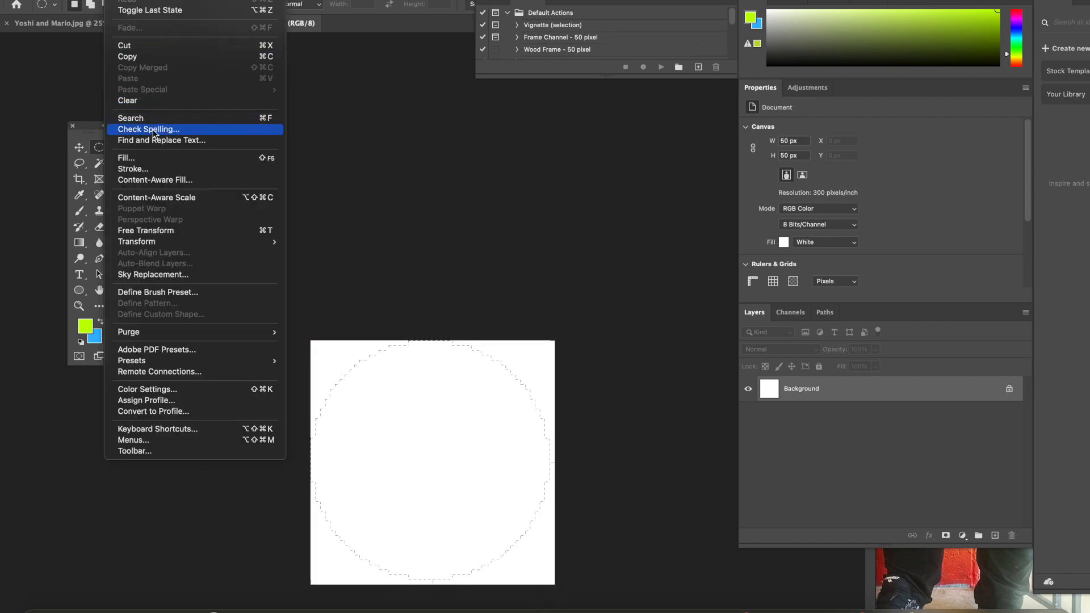
{"action": "left_click", "coordinate": [126, 158]}
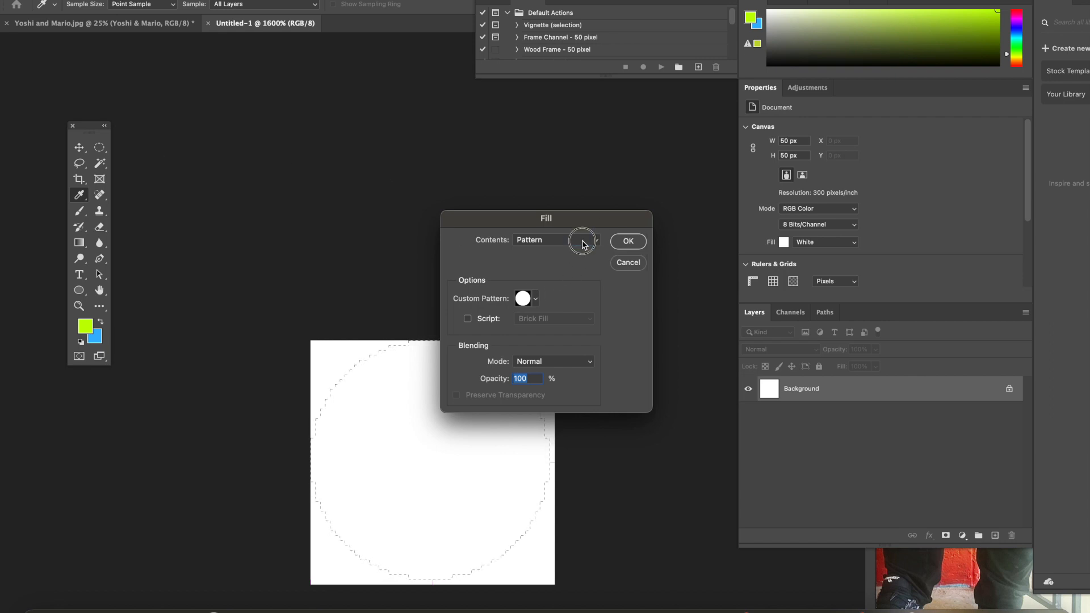
{"action": "left_click", "coordinate": [589, 240]}
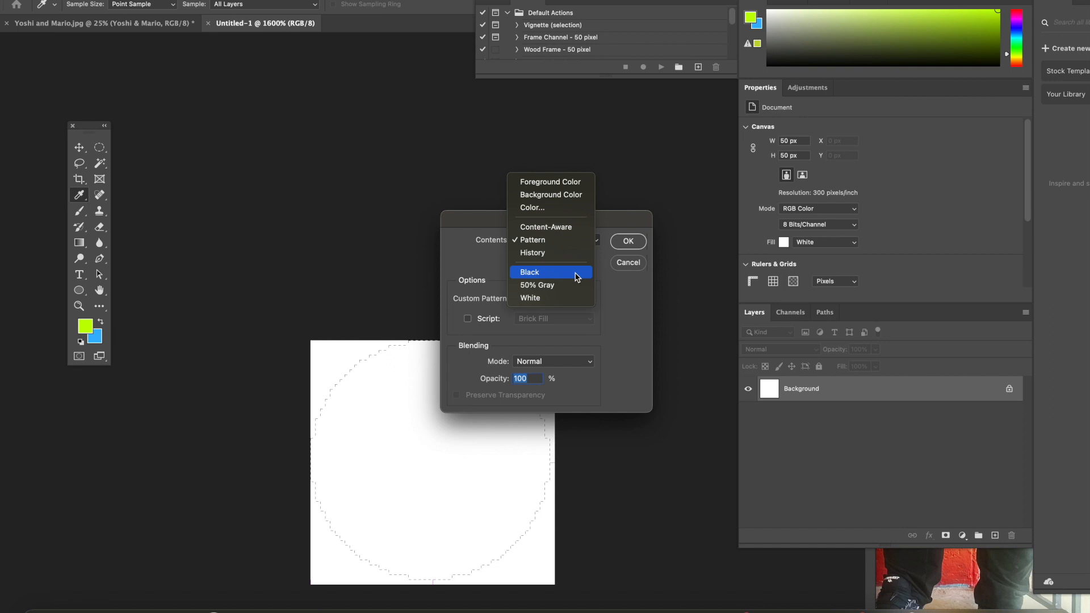
{"action": "left_click", "coordinate": [529, 272]}
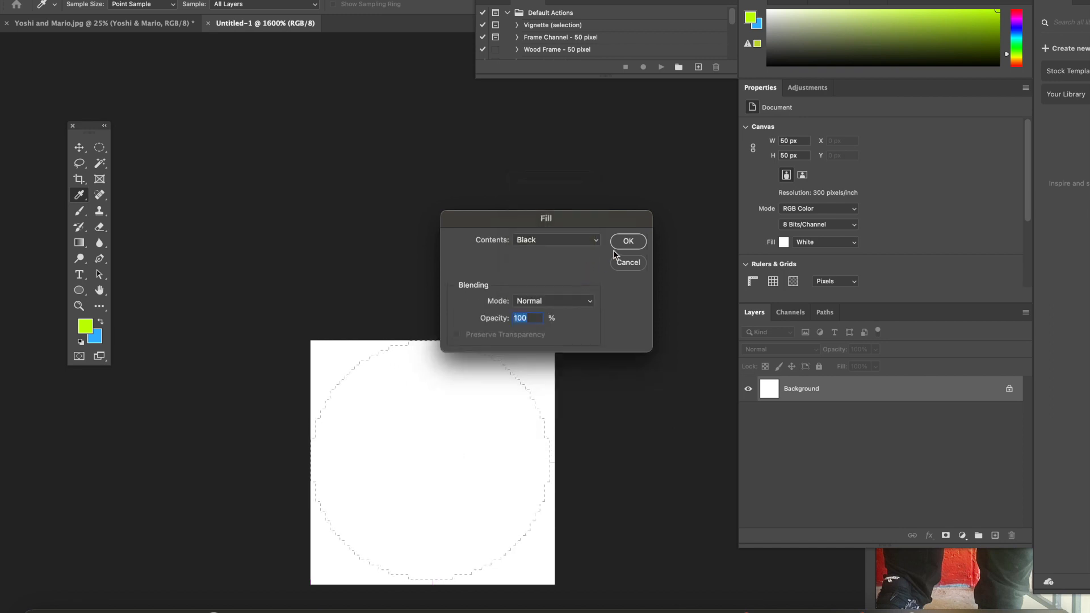
{"action": "left_click", "coordinate": [626, 241]}
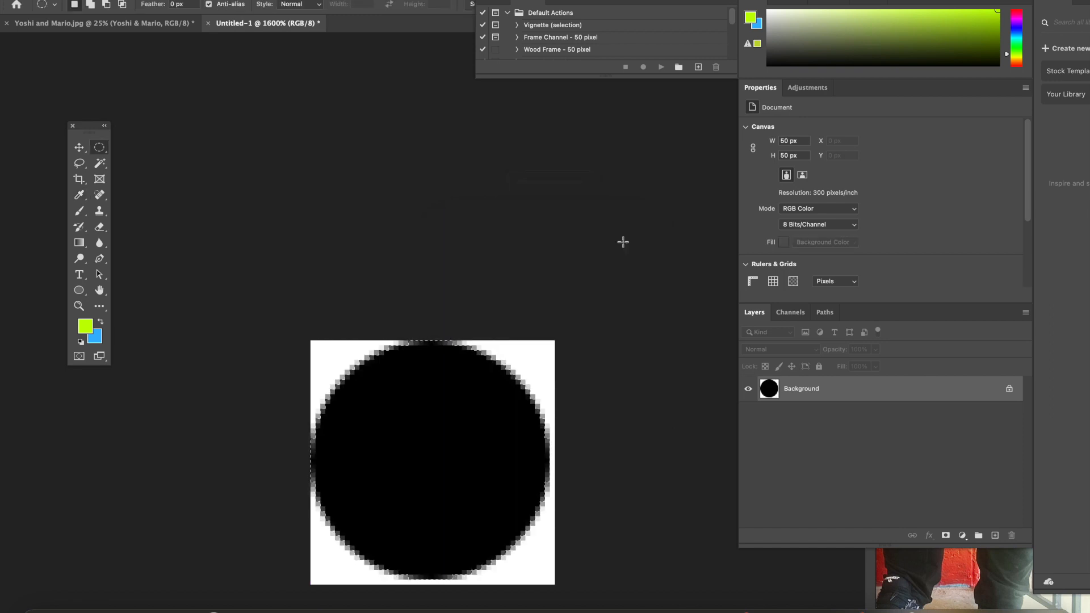
Deselect, invert to a white circle on black, and define pattern 'Circle 50 x 50'
{"action": "left_click", "coordinate": [157, 4]}
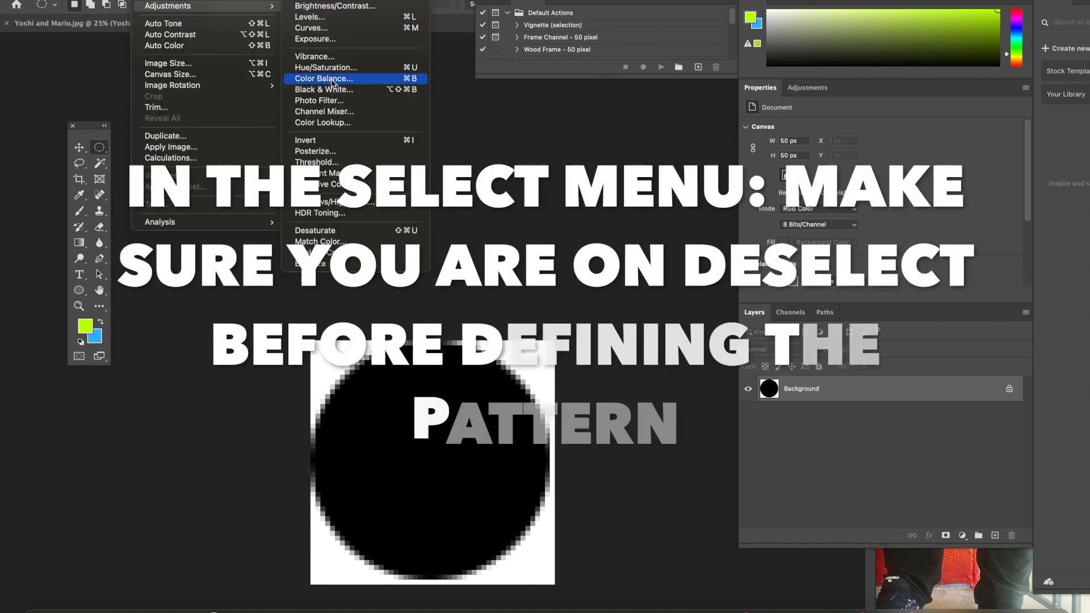
{"action": "left_click", "coordinate": [304, 140]}
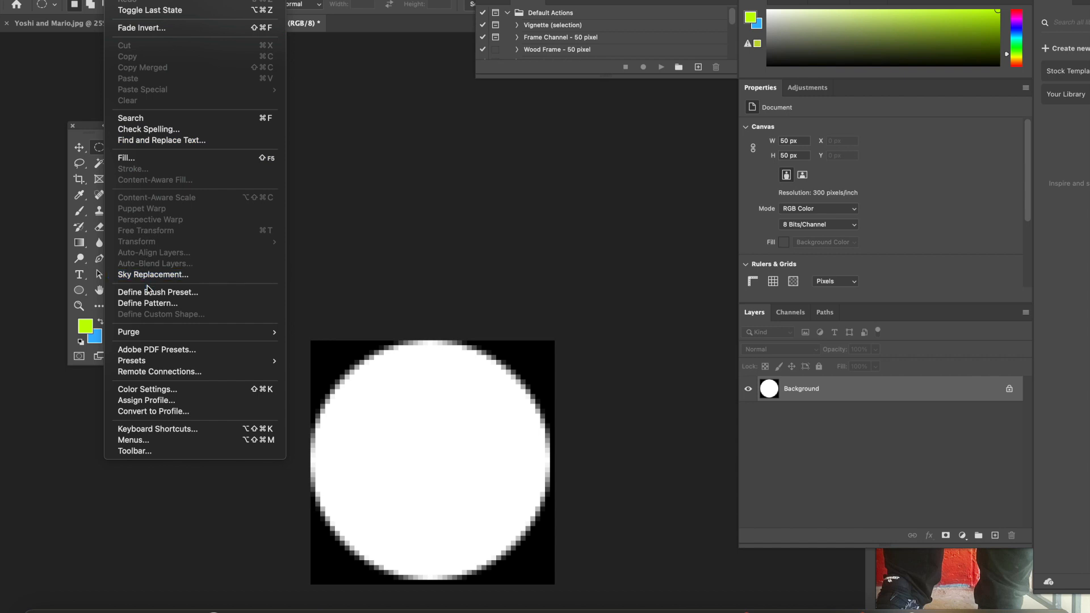
{"action": "left_click", "coordinate": [148, 303]}
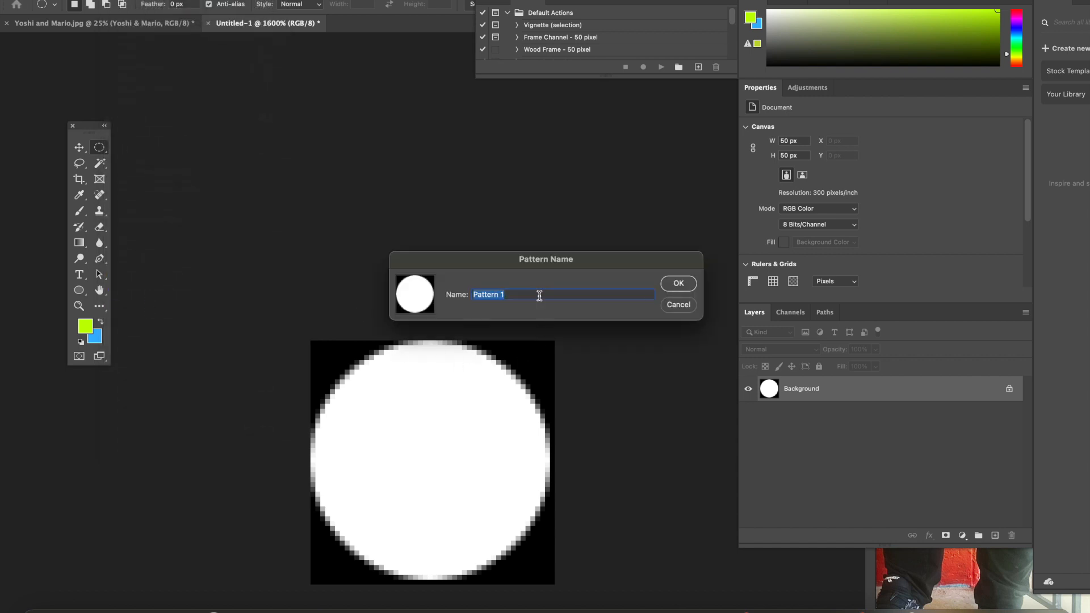
{"action": "type", "text": "Circle 50 x 5"}
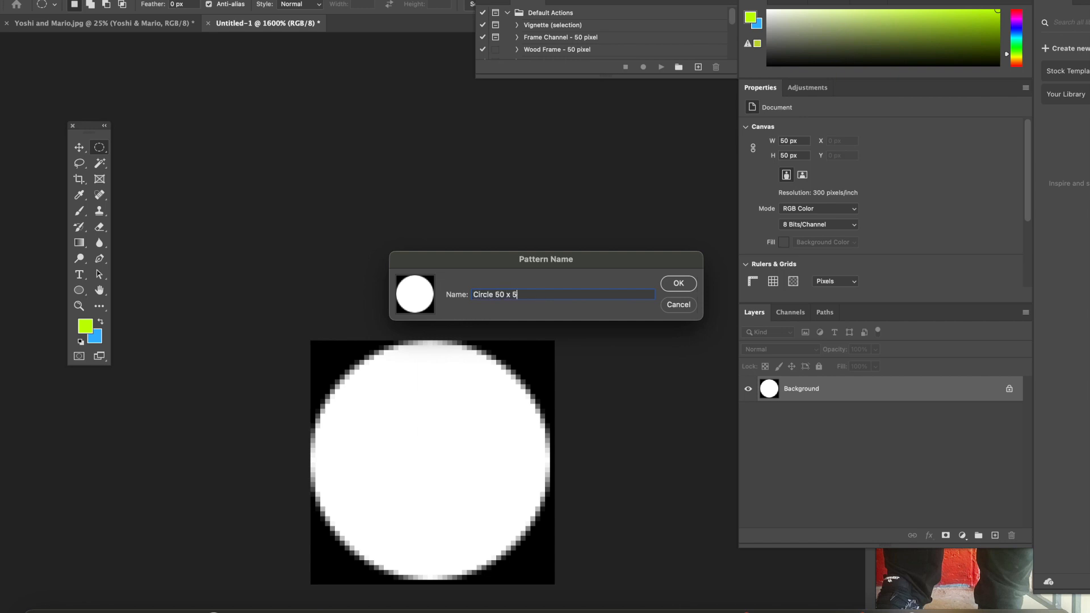
{"action": "type", "text": "0"}
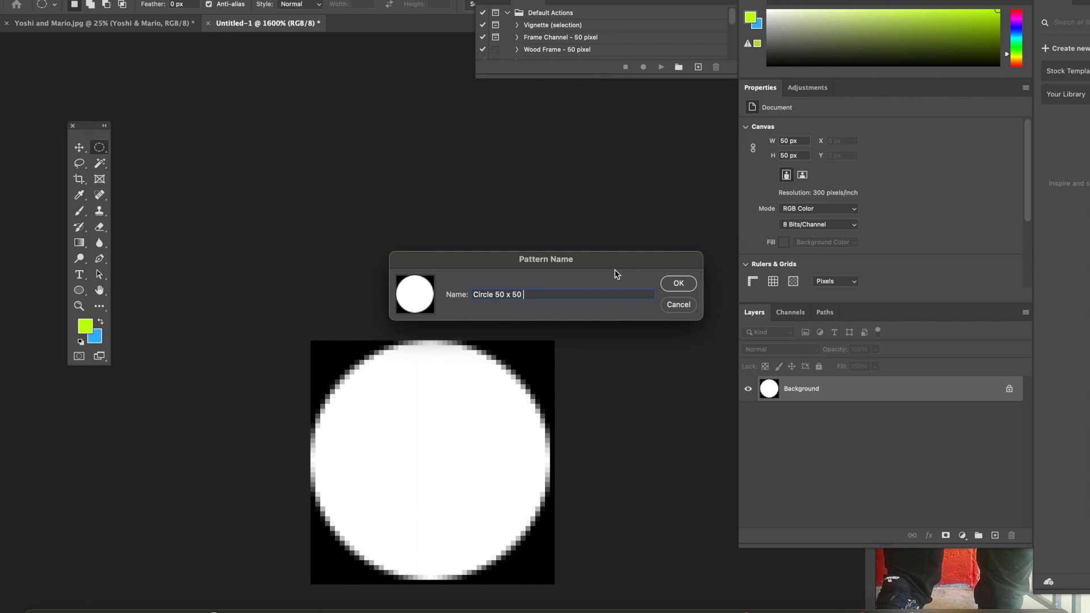
{"action": "left_click", "coordinate": [678, 283]}
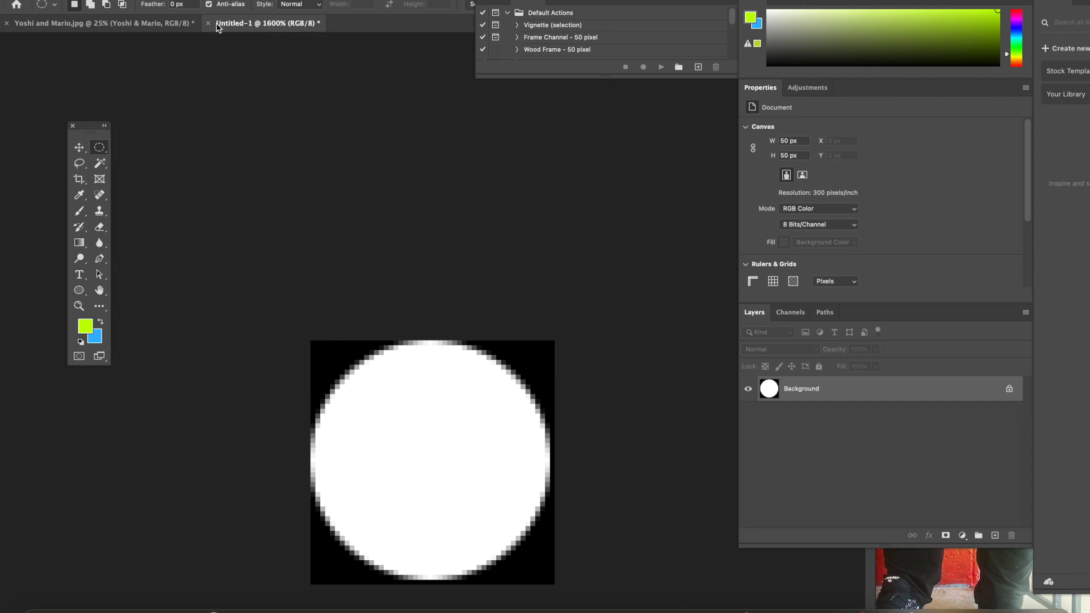
Close Untitled-1 without saving and add a white layer mask to Yoshi & Mario
{"action": "left_click", "coordinate": [208, 22]}
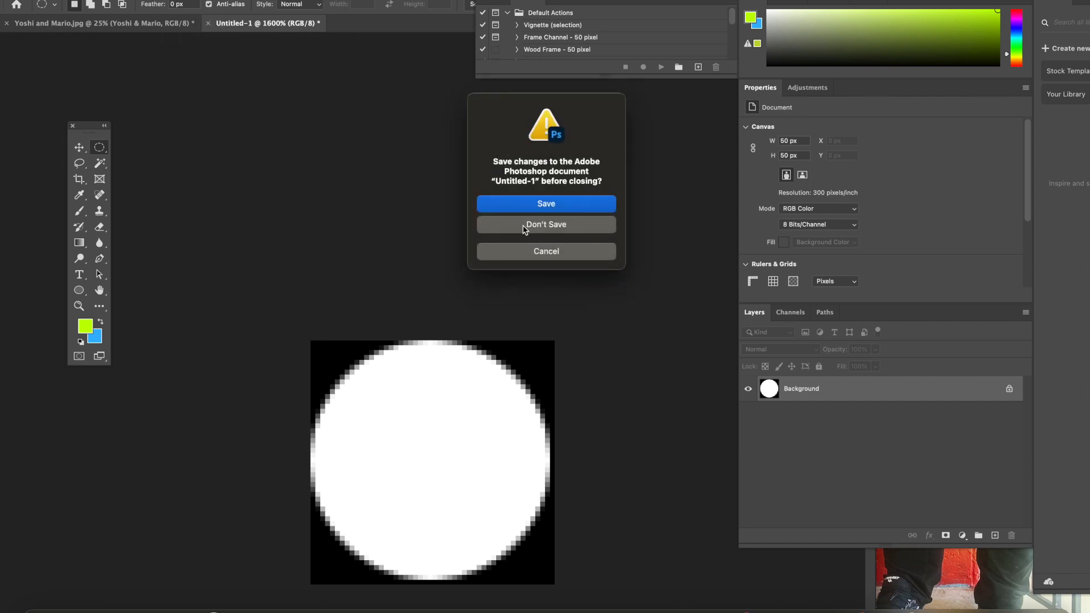
{"action": "left_click", "coordinate": [546, 224]}
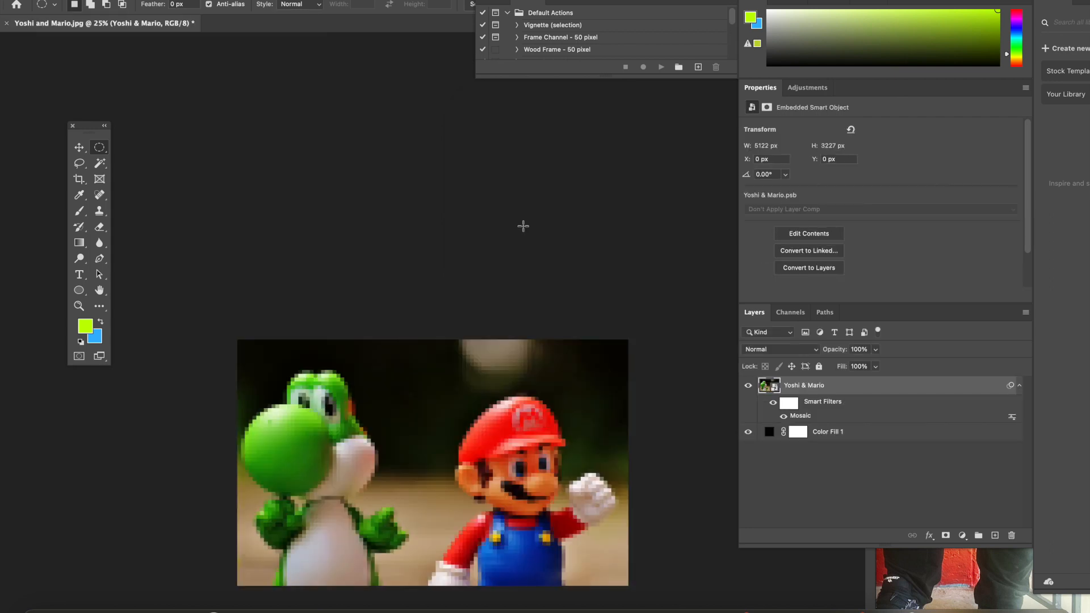
{"action": "mouse_move", "coordinate": [945, 535]}
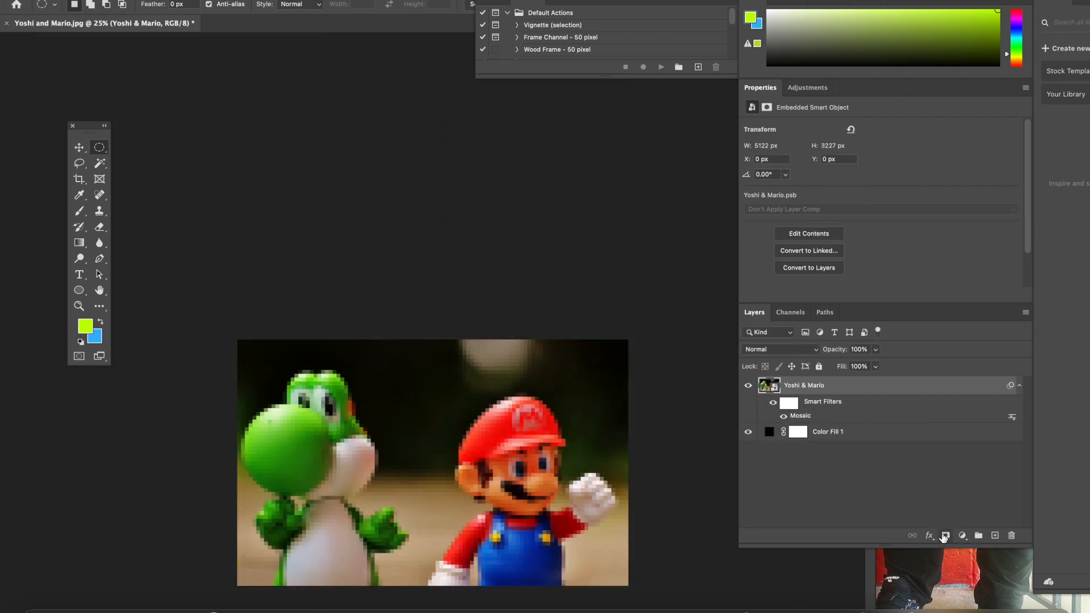
{"action": "left_click", "coordinate": [945, 535]}
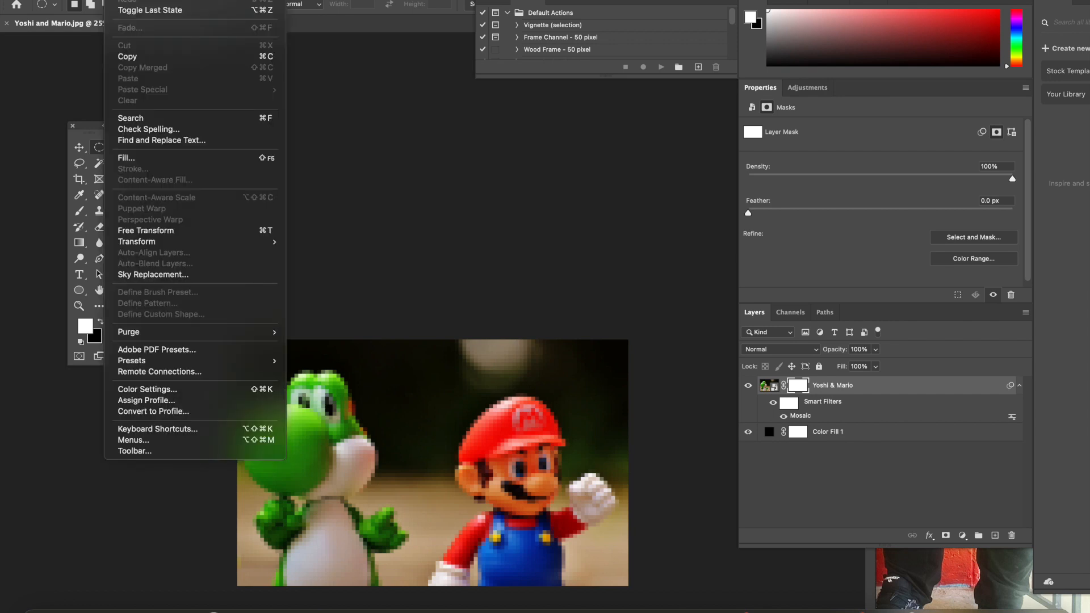
{"action": "mouse_move", "coordinate": [167, 157]}
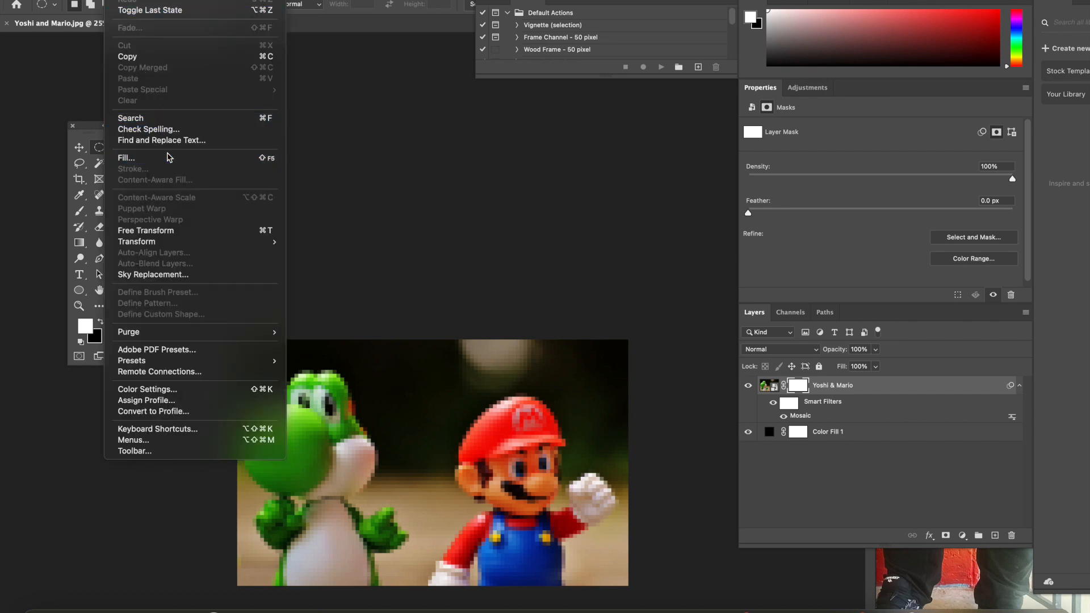
Fill the Yoshi & Mario layer mask with the Circle 50 x 50 custom pattern
{"action": "left_click", "coordinate": [126, 157]}
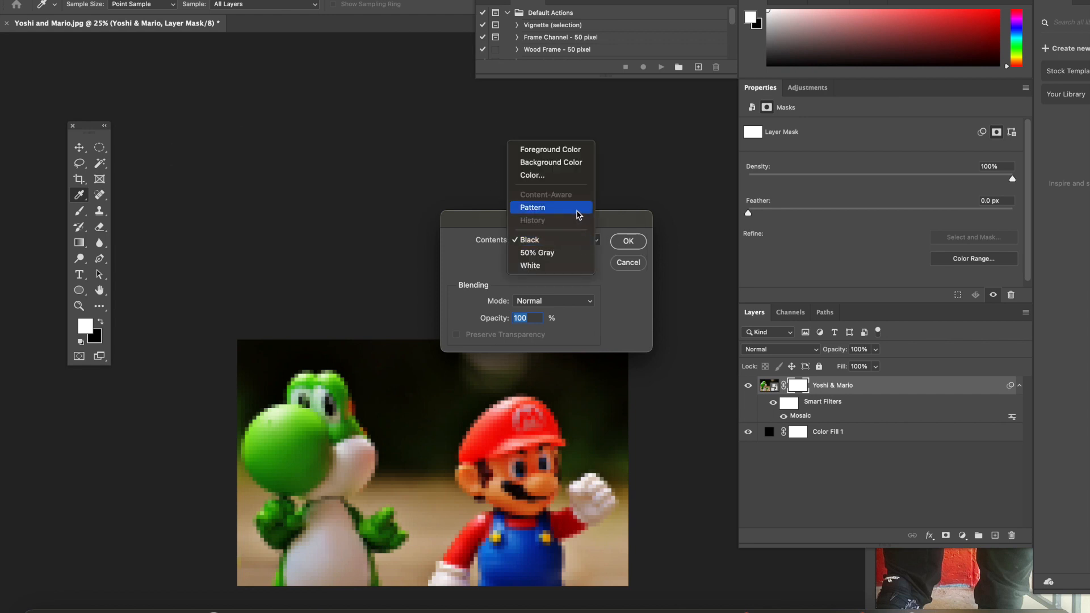
{"action": "left_click", "coordinate": [532, 207]}
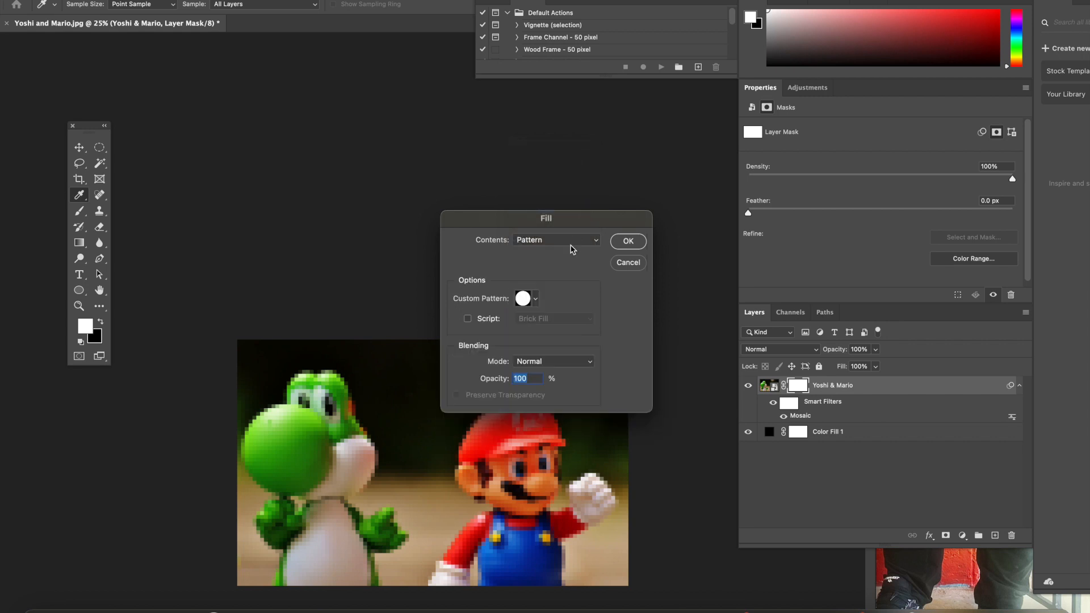
{"action": "left_click", "coordinate": [534, 298]}
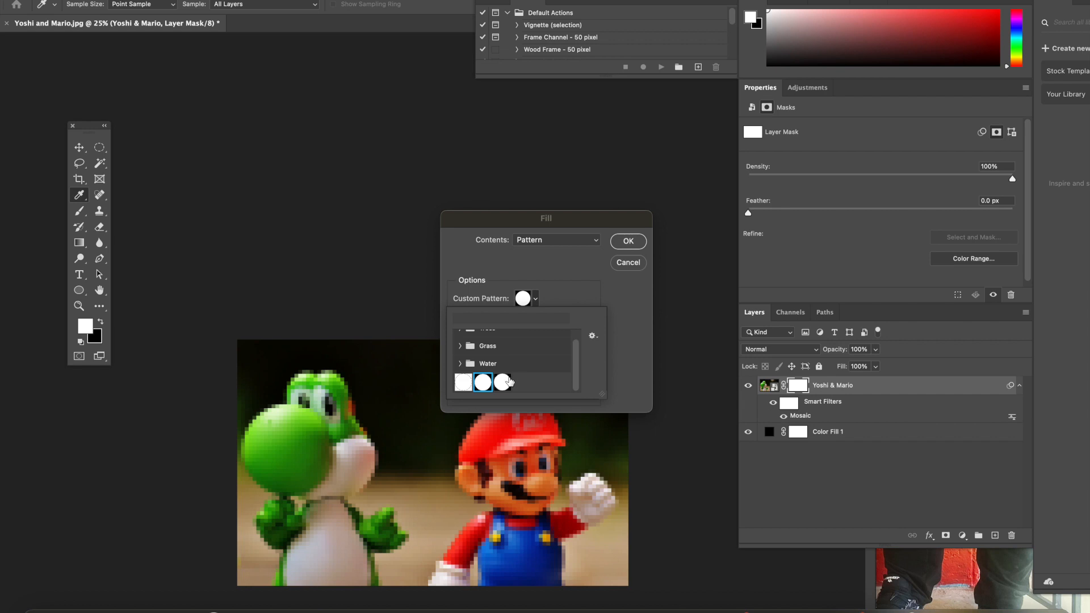
{"action": "left_click", "coordinate": [502, 382]}
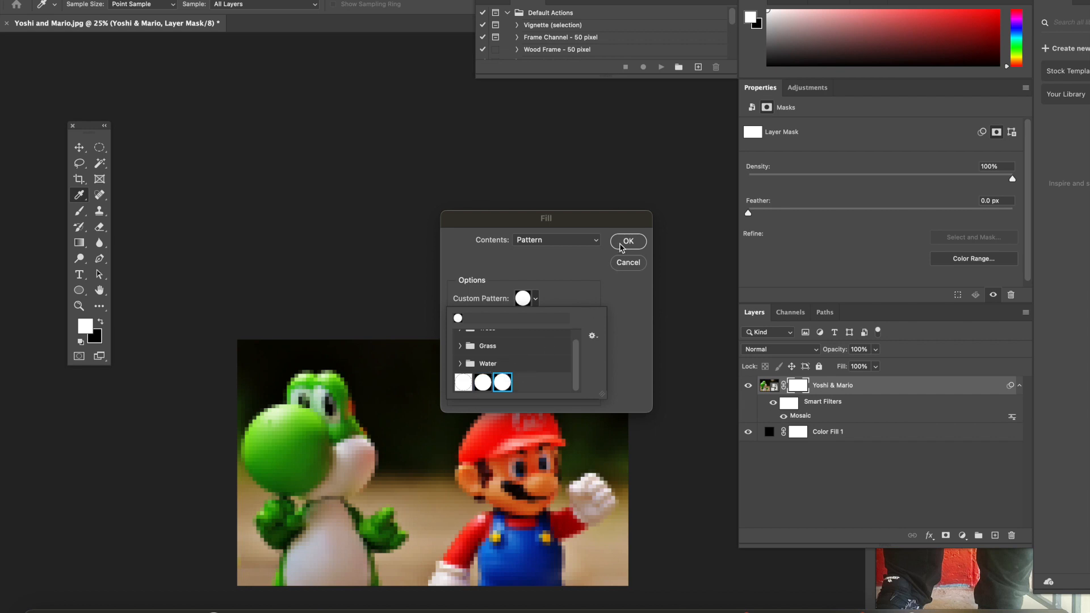
{"action": "left_click", "coordinate": [627, 241]}
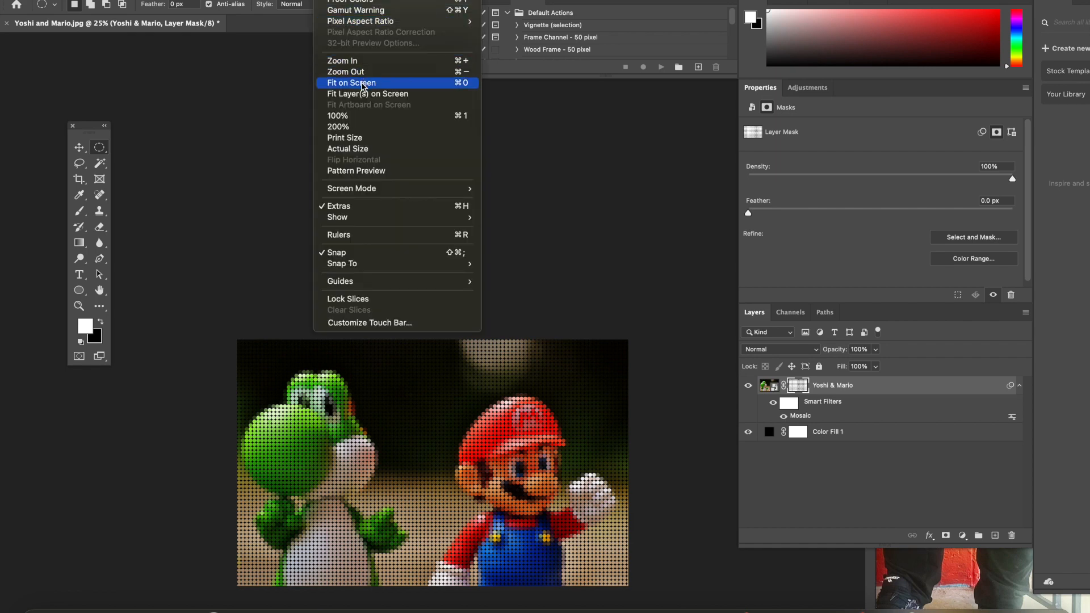
Zoom in on the dot pattern and add a Stroke layer style to Yoshi & Mario
{"action": "left_click", "coordinate": [351, 83]}
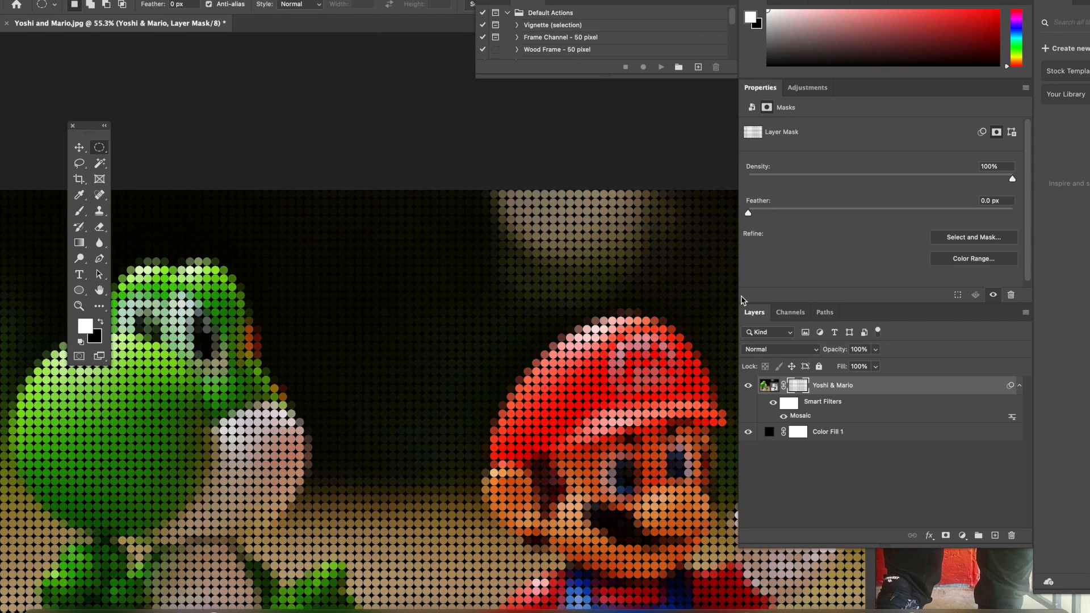
{"action": "mouse_move", "coordinate": [899, 368]}
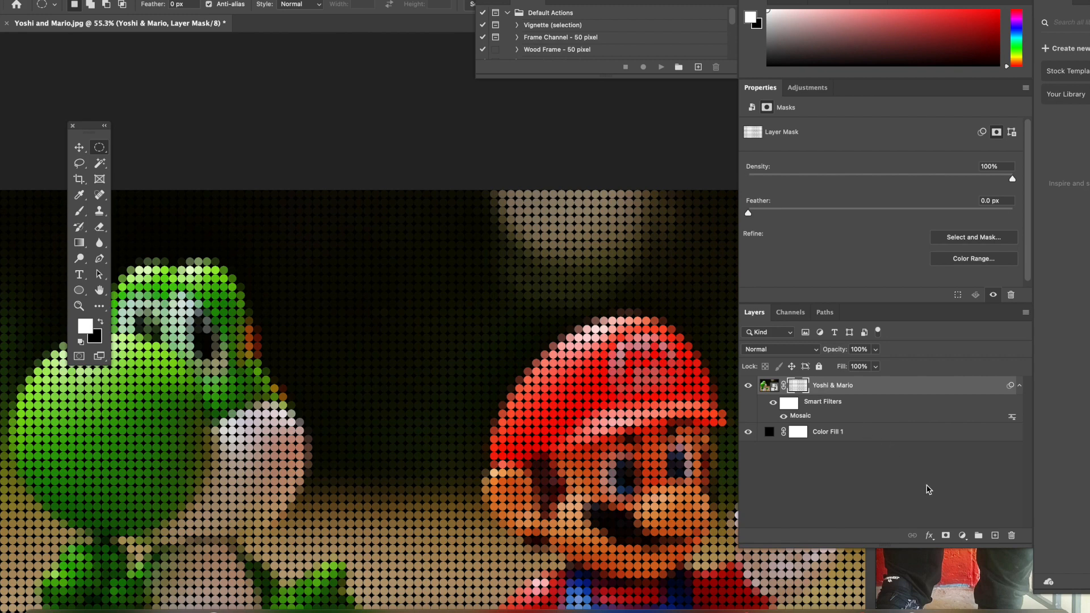
{"action": "left_click", "coordinate": [928, 535]}
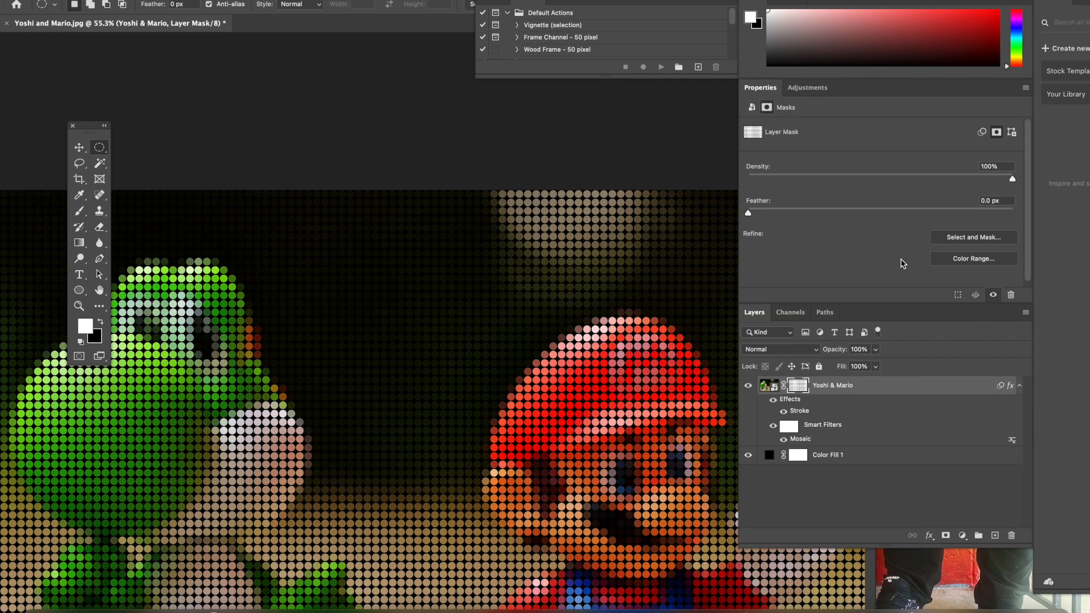
{"action": "left_click", "coordinate": [957, 535]}
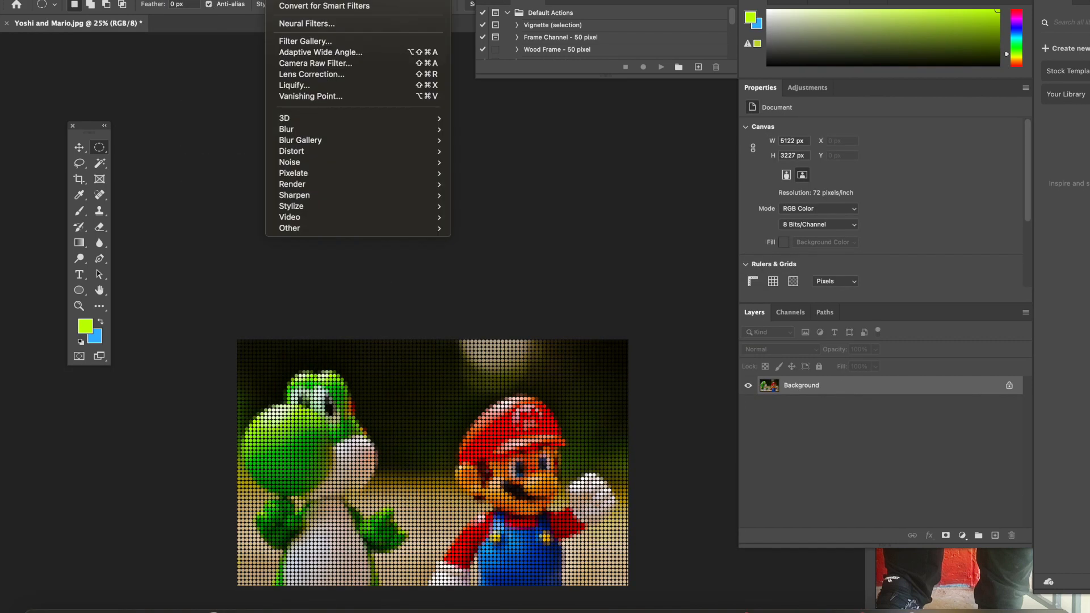
{"action": "mouse_move", "coordinate": [289, 162]}
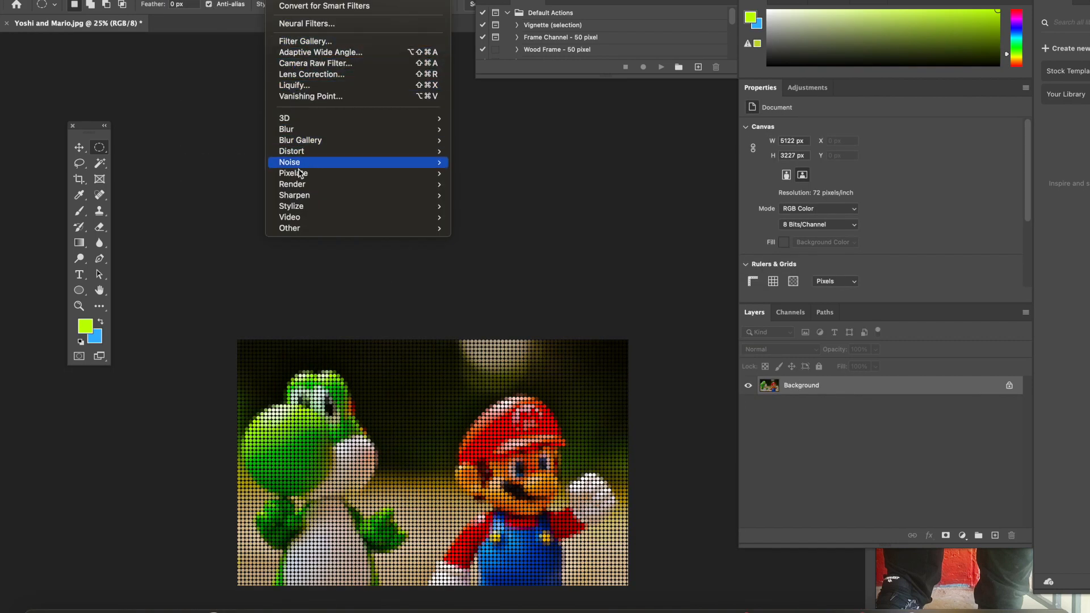
{"action": "mouse_move", "coordinate": [292, 205]}
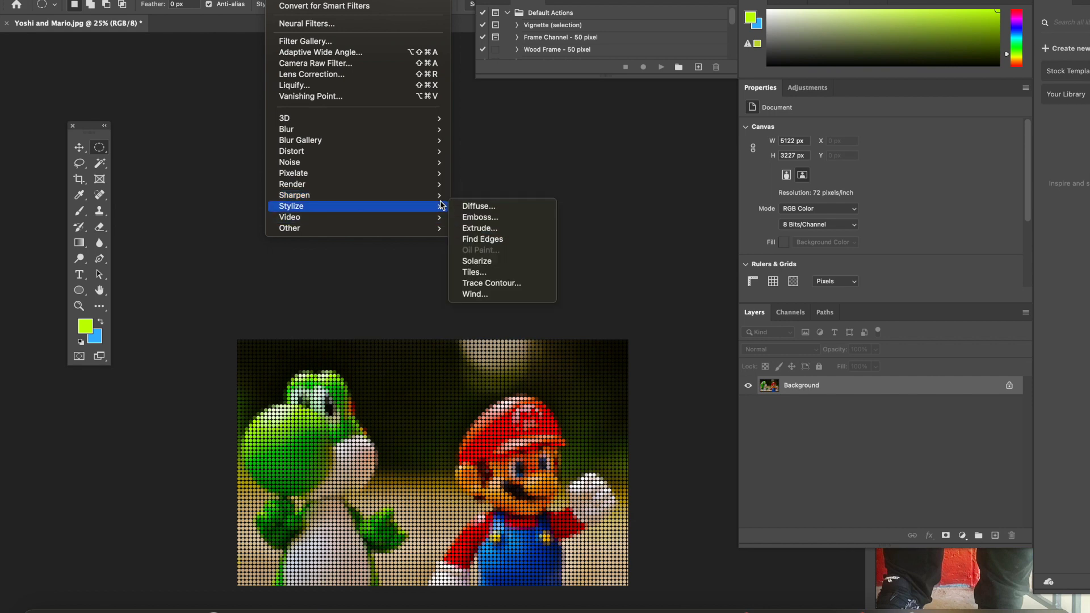
{"action": "mouse_move", "coordinate": [294, 195]}
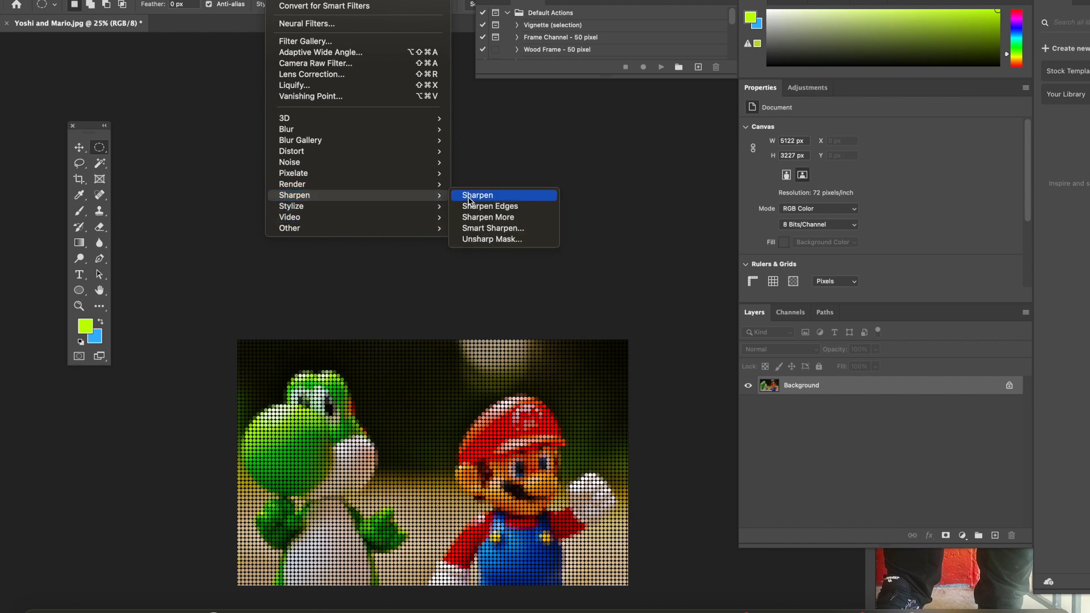
Save the artwork to the Desktop as 'Yoshi and Mario Dot Art' JPEG at maximum quality
{"action": "left_click", "coordinate": [41, 4]}
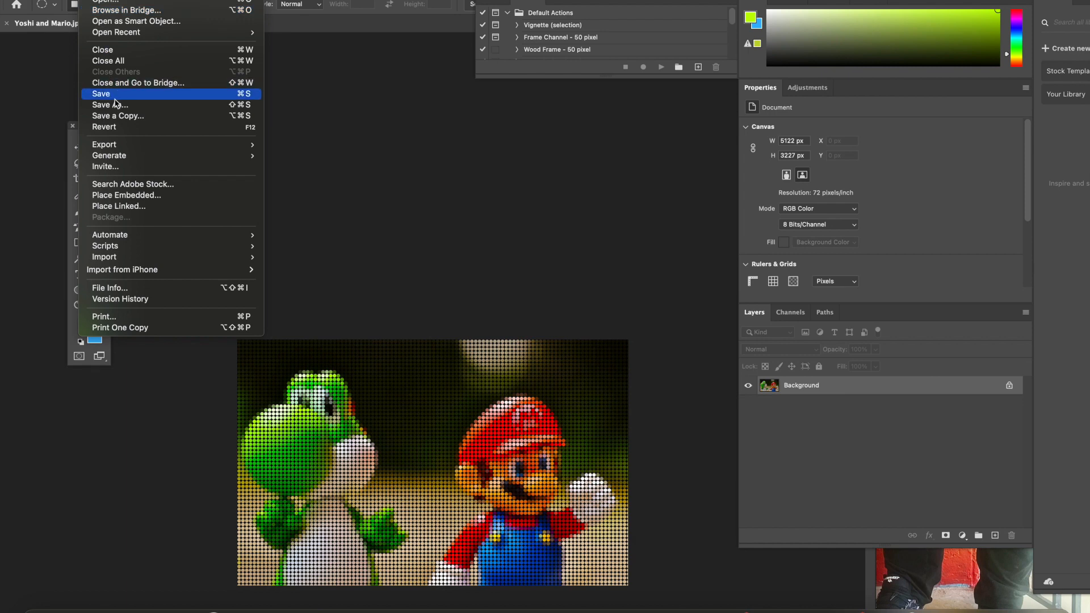
{"action": "left_click", "coordinate": [101, 93]}
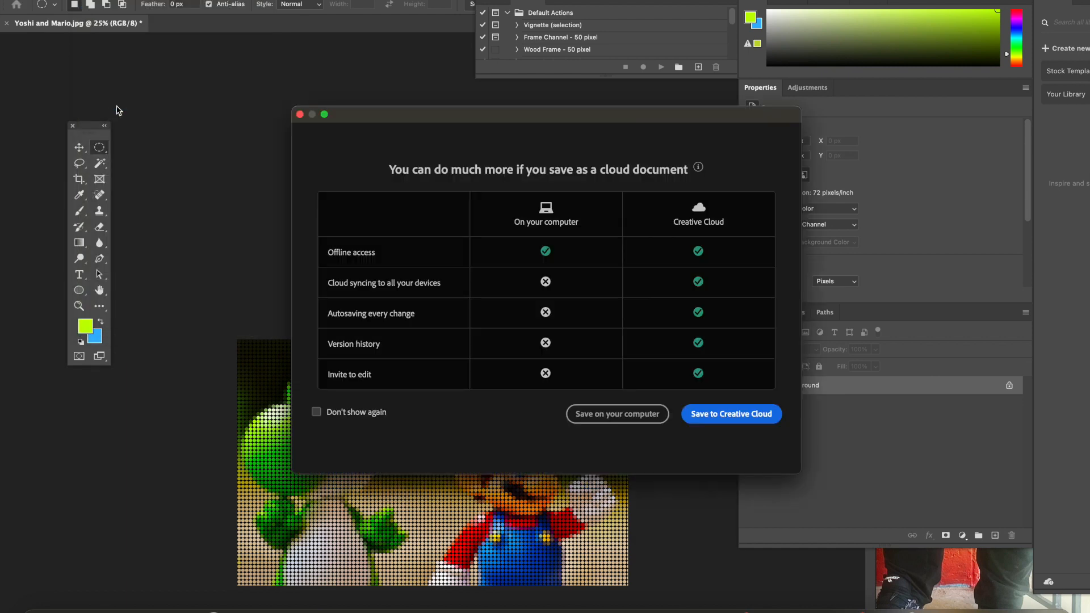
{"action": "mouse_move", "coordinate": [617, 414]}
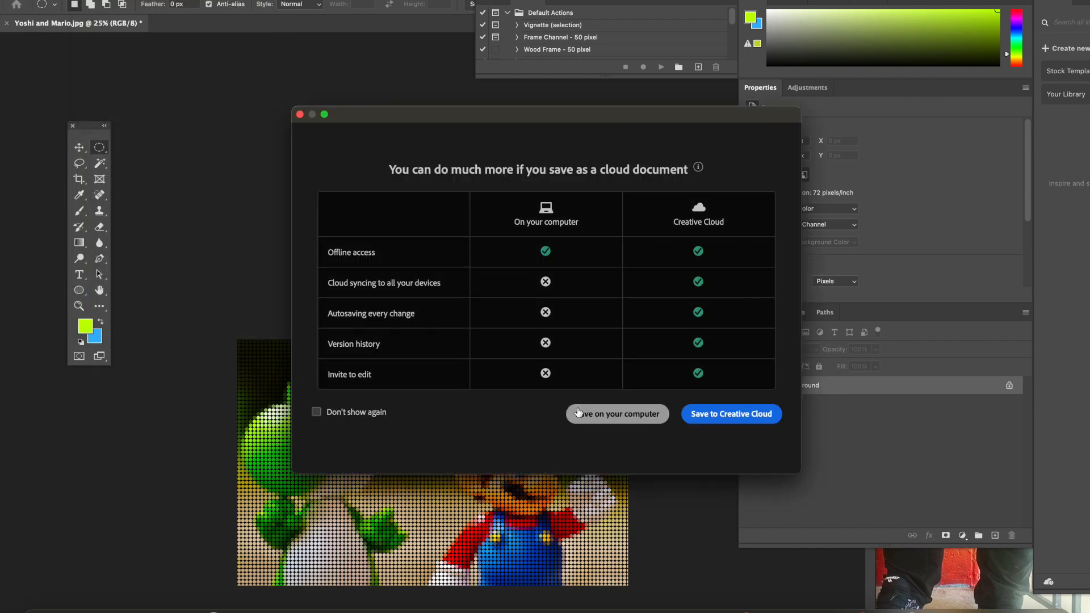
{"action": "left_click", "coordinate": [616, 414]}
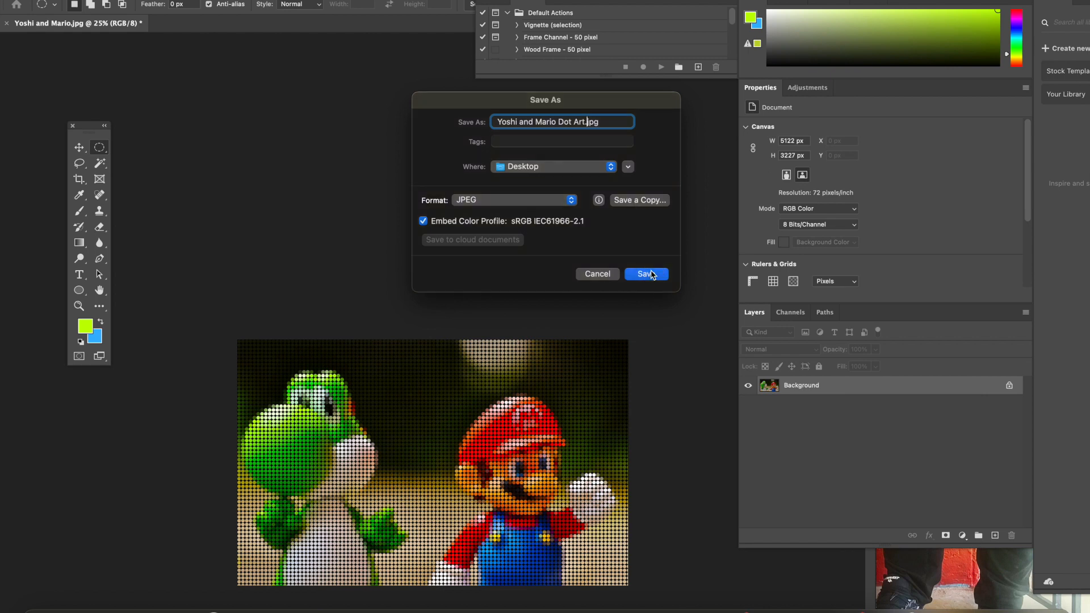
{"action": "left_click", "coordinate": [643, 274]}
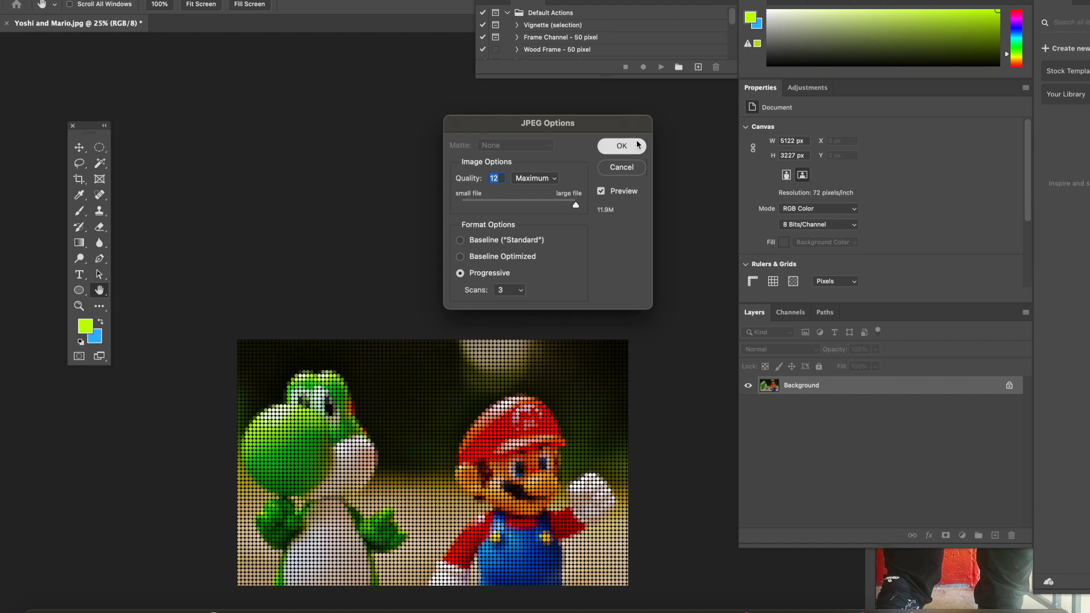
{"action": "left_click", "coordinate": [620, 146]}
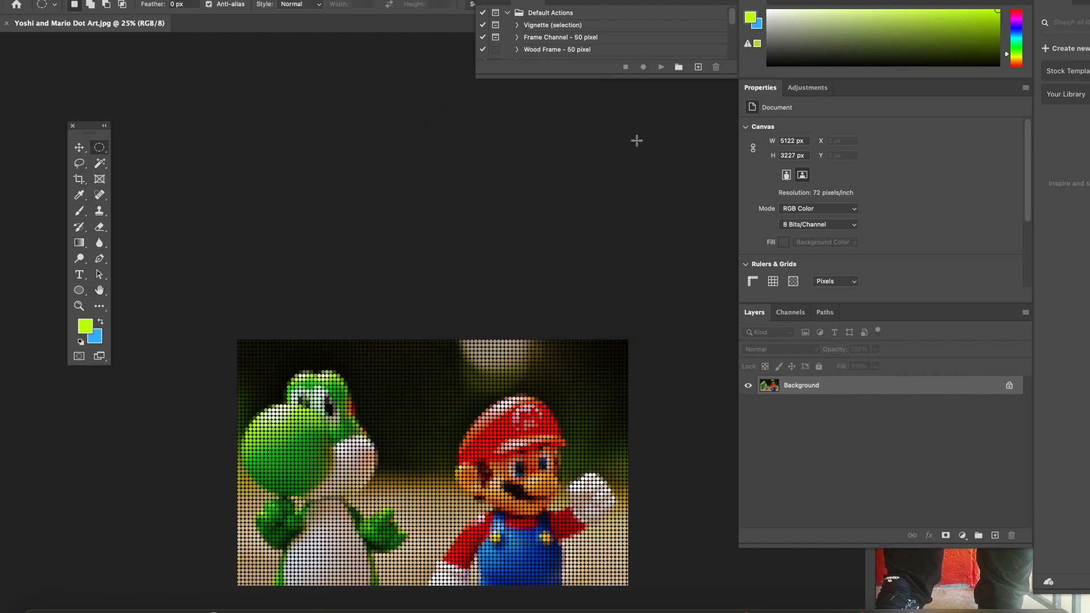